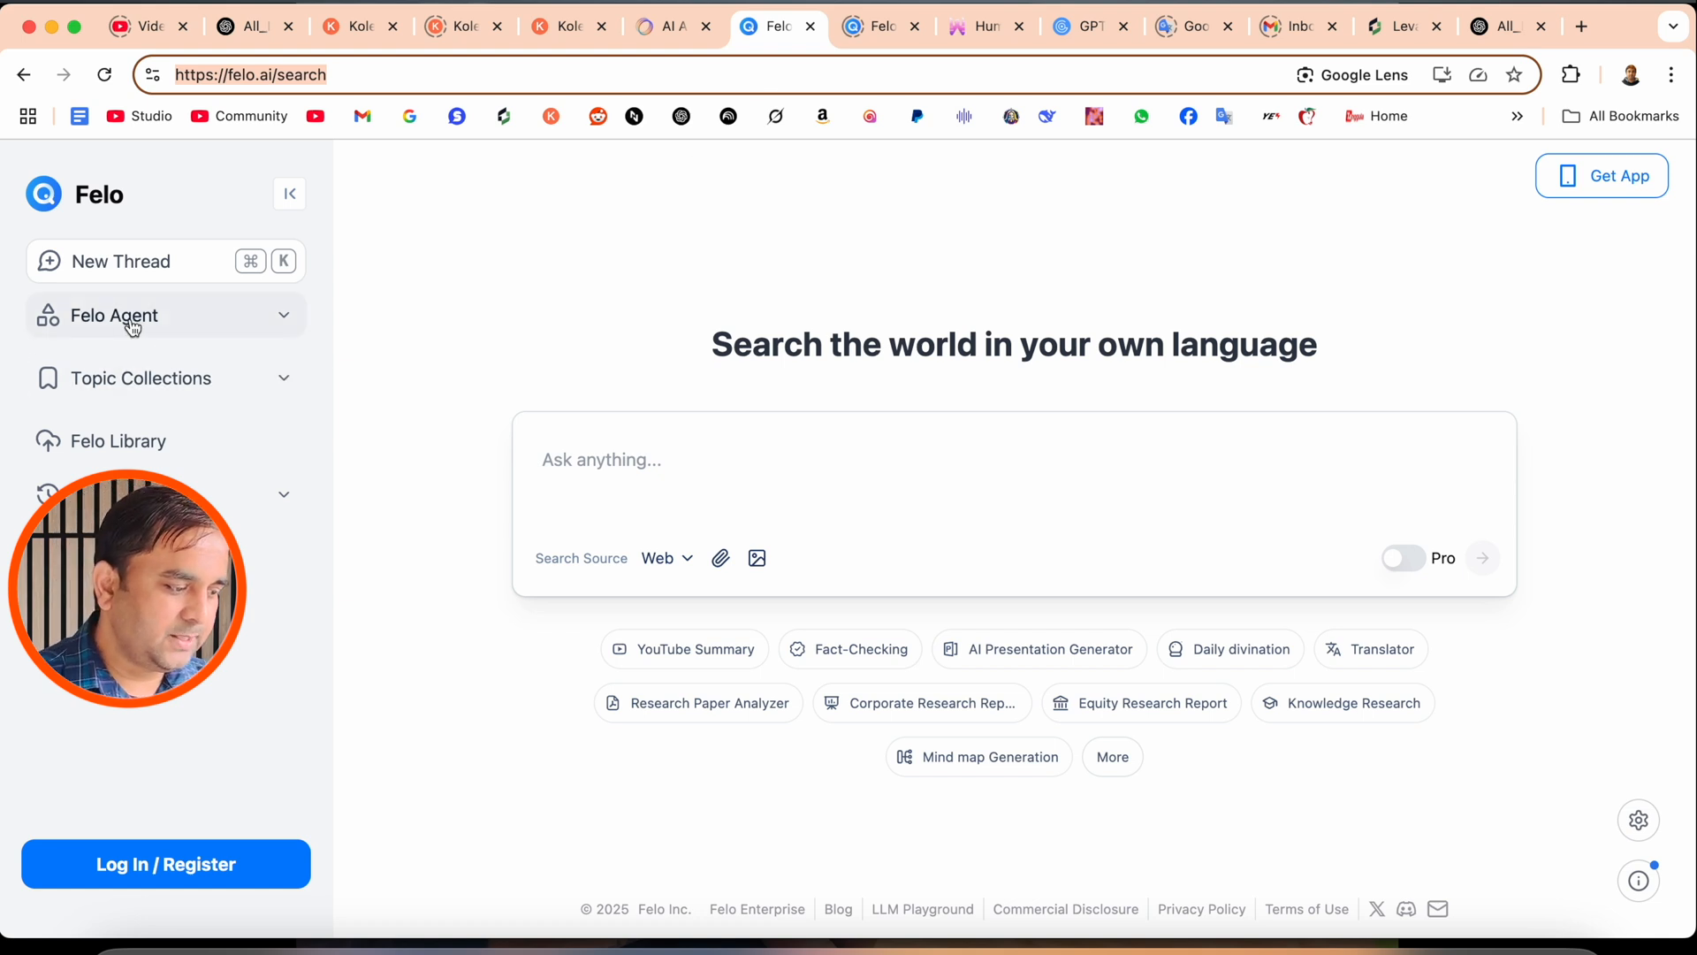
Step: Open the Text to Visuals smart graphic agent from the Felo Agent featured templates
{"action": "left_click", "coordinate": [114, 315]}
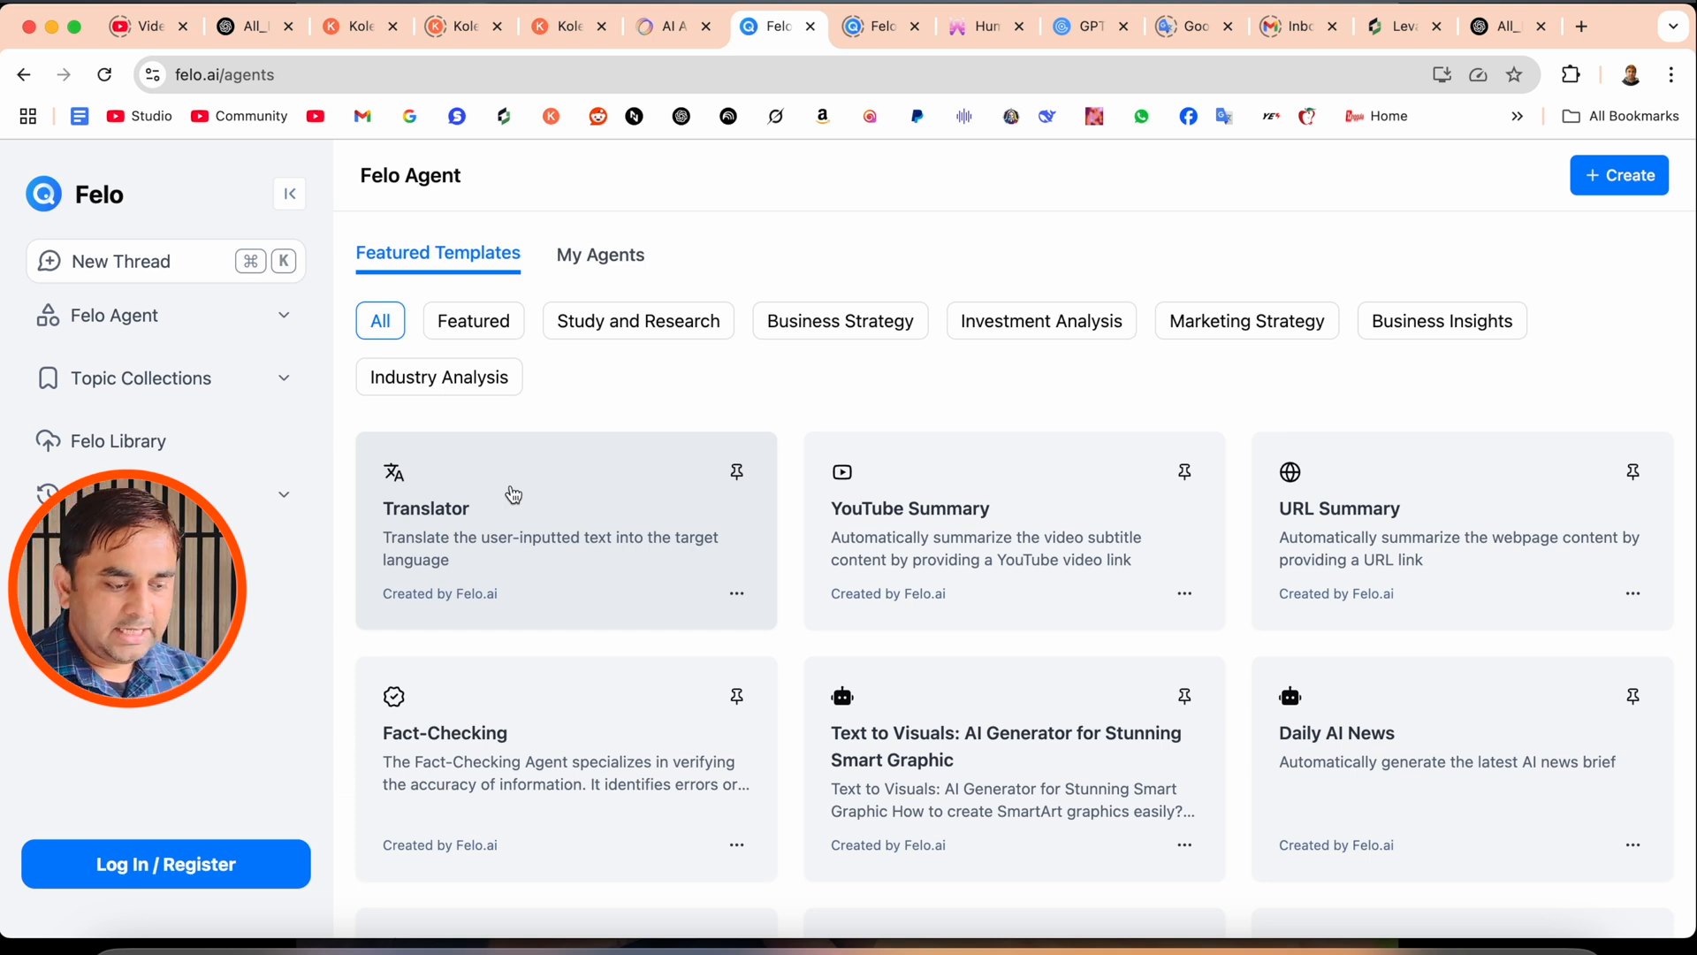
{"action": "mouse_move", "coordinate": [1116, 622]}
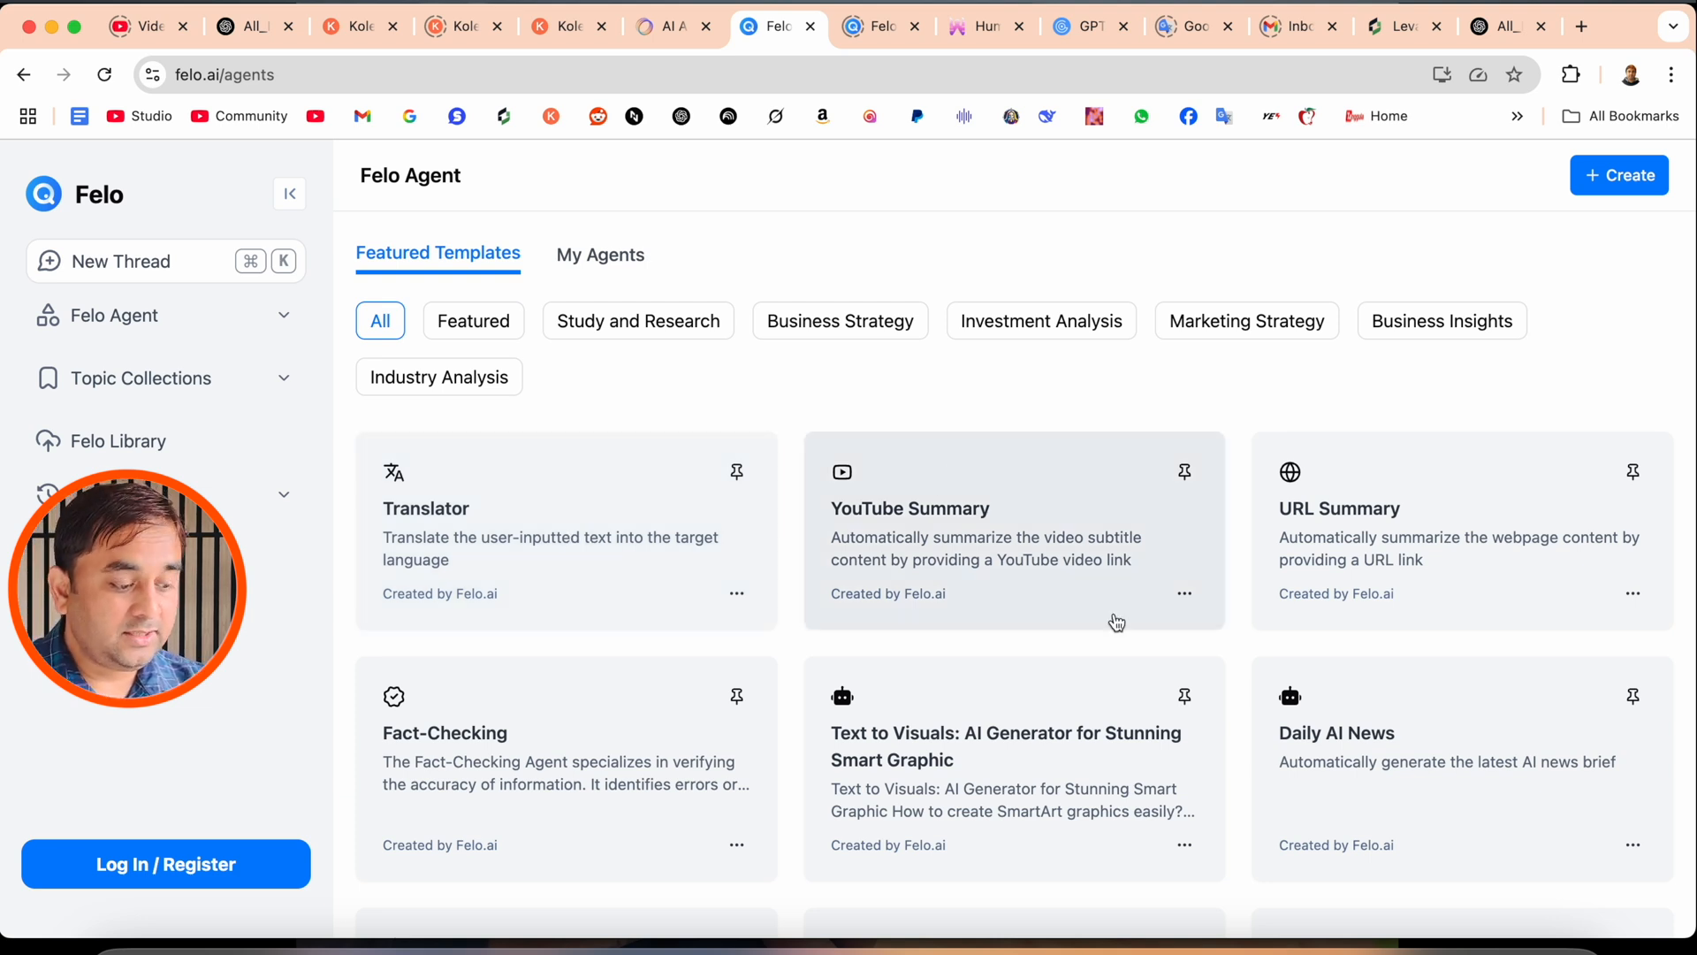
{"action": "scroll", "scroll_direction": "down", "scroll_amount": 3}
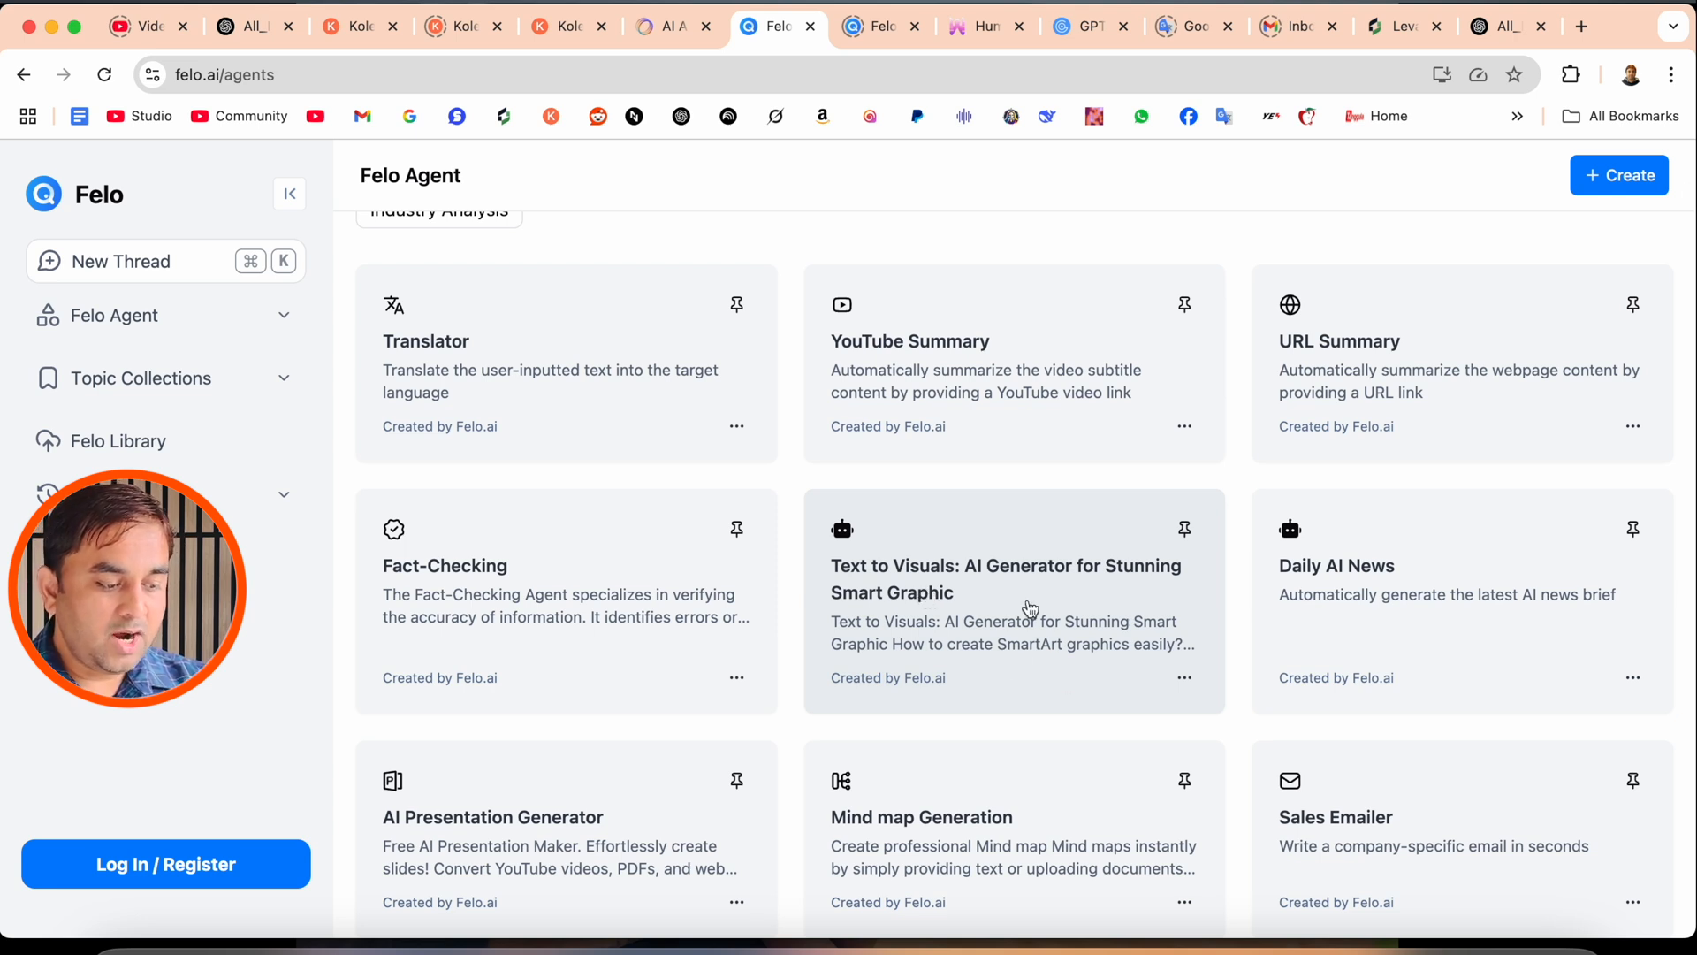
{"action": "left_click", "coordinate": [1006, 580]}
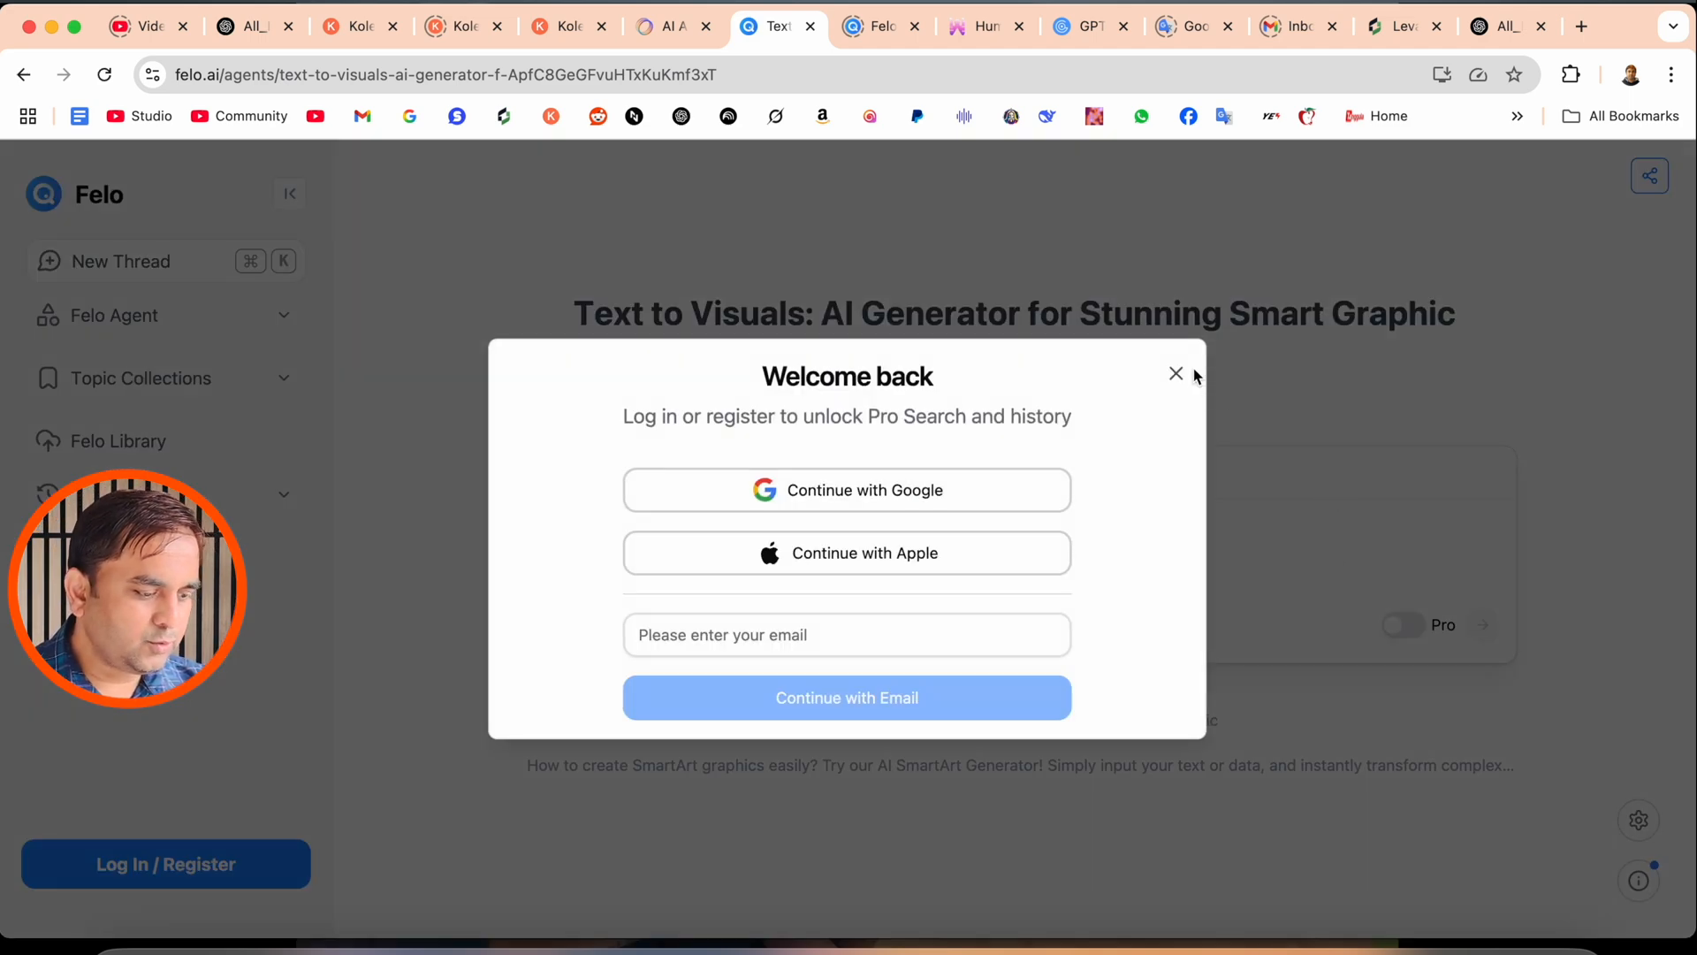
Step: Log in to Felo via Continue with Google, choosing an account and confirming sign-in to felo.ai
{"action": "left_click", "coordinate": [1176, 373]}
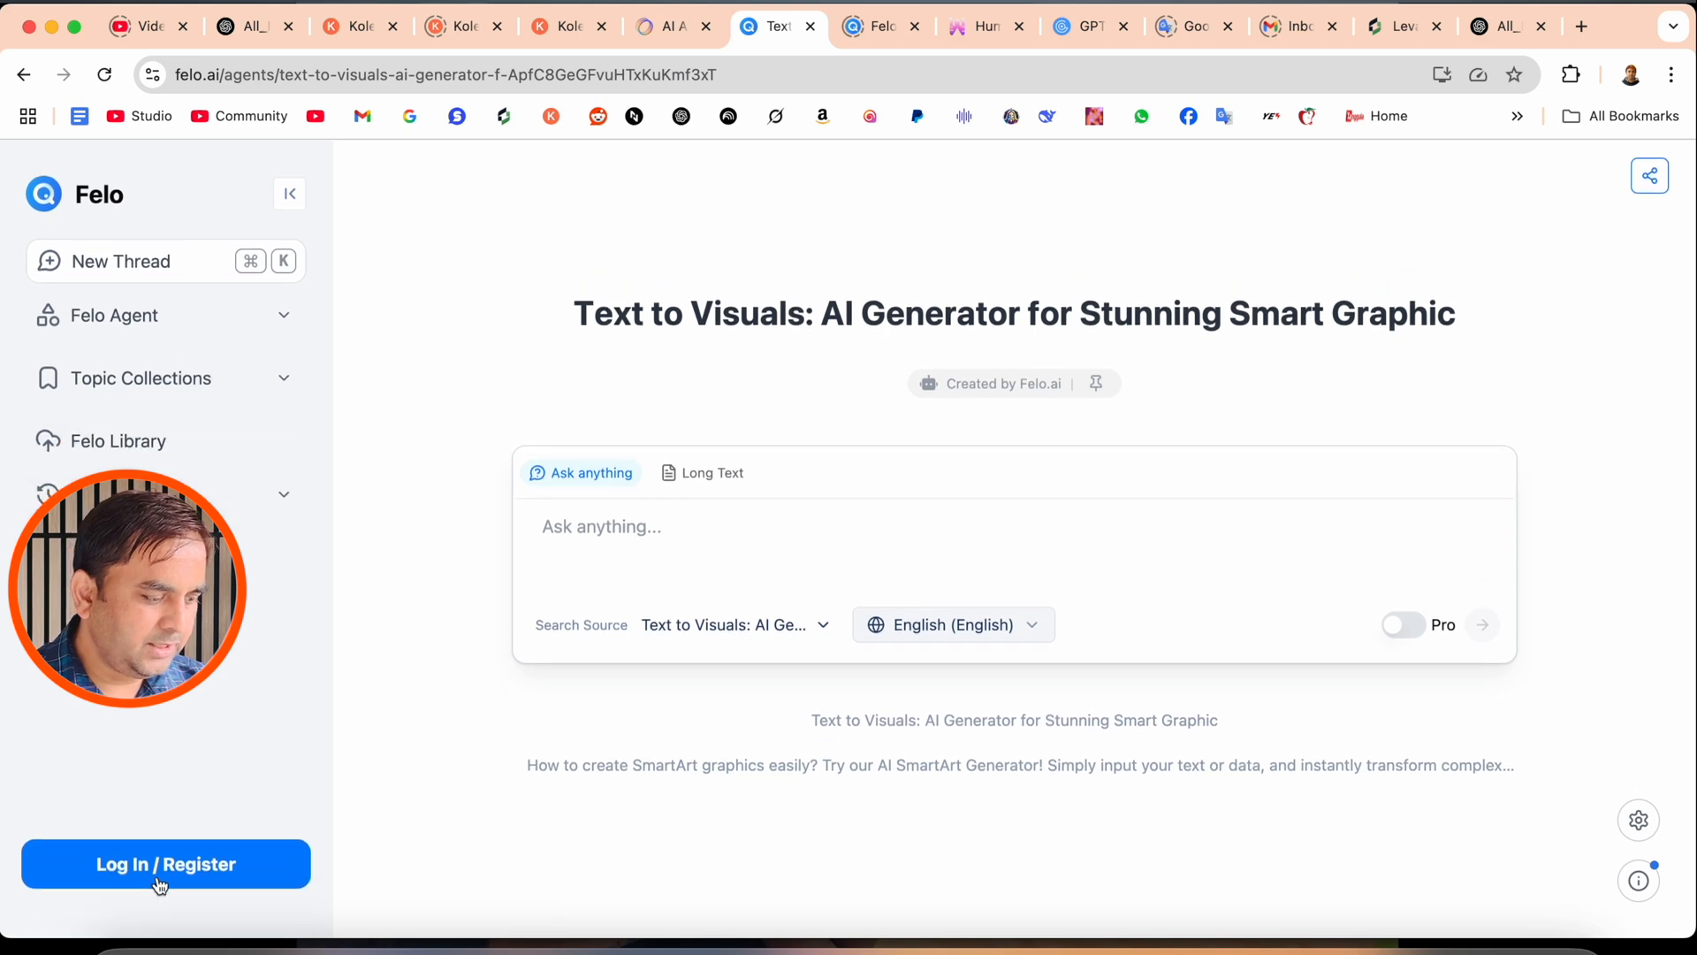
{"action": "left_click", "coordinate": [165, 865]}
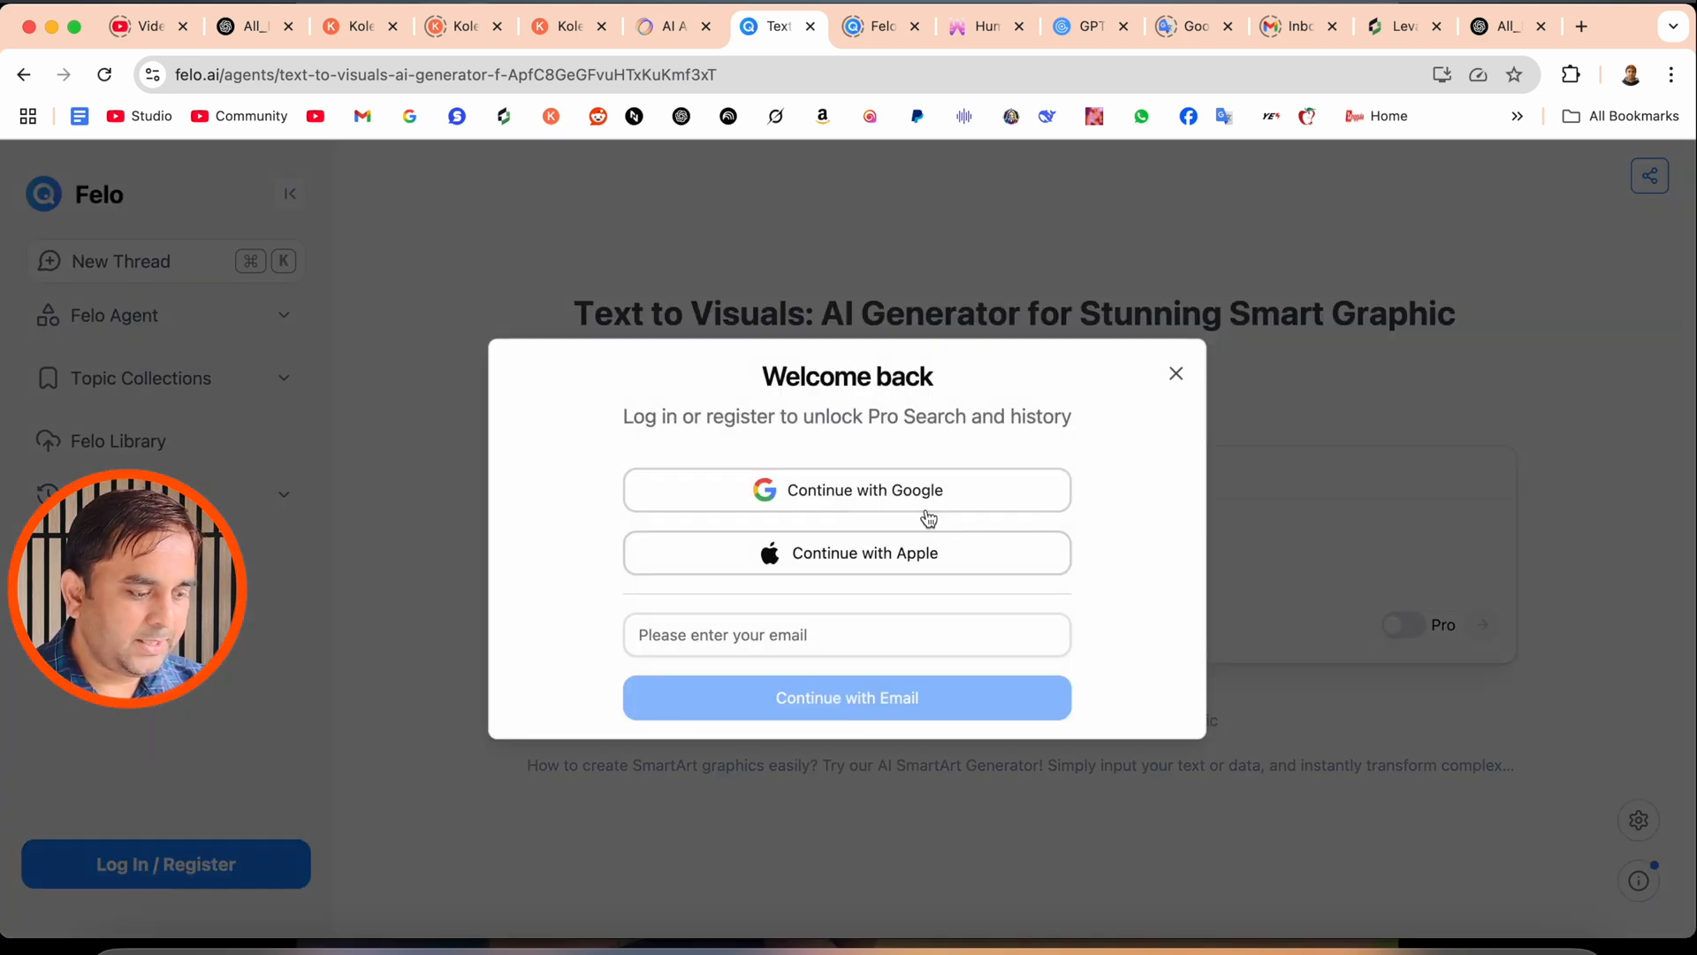
{"action": "left_click", "coordinate": [847, 489]}
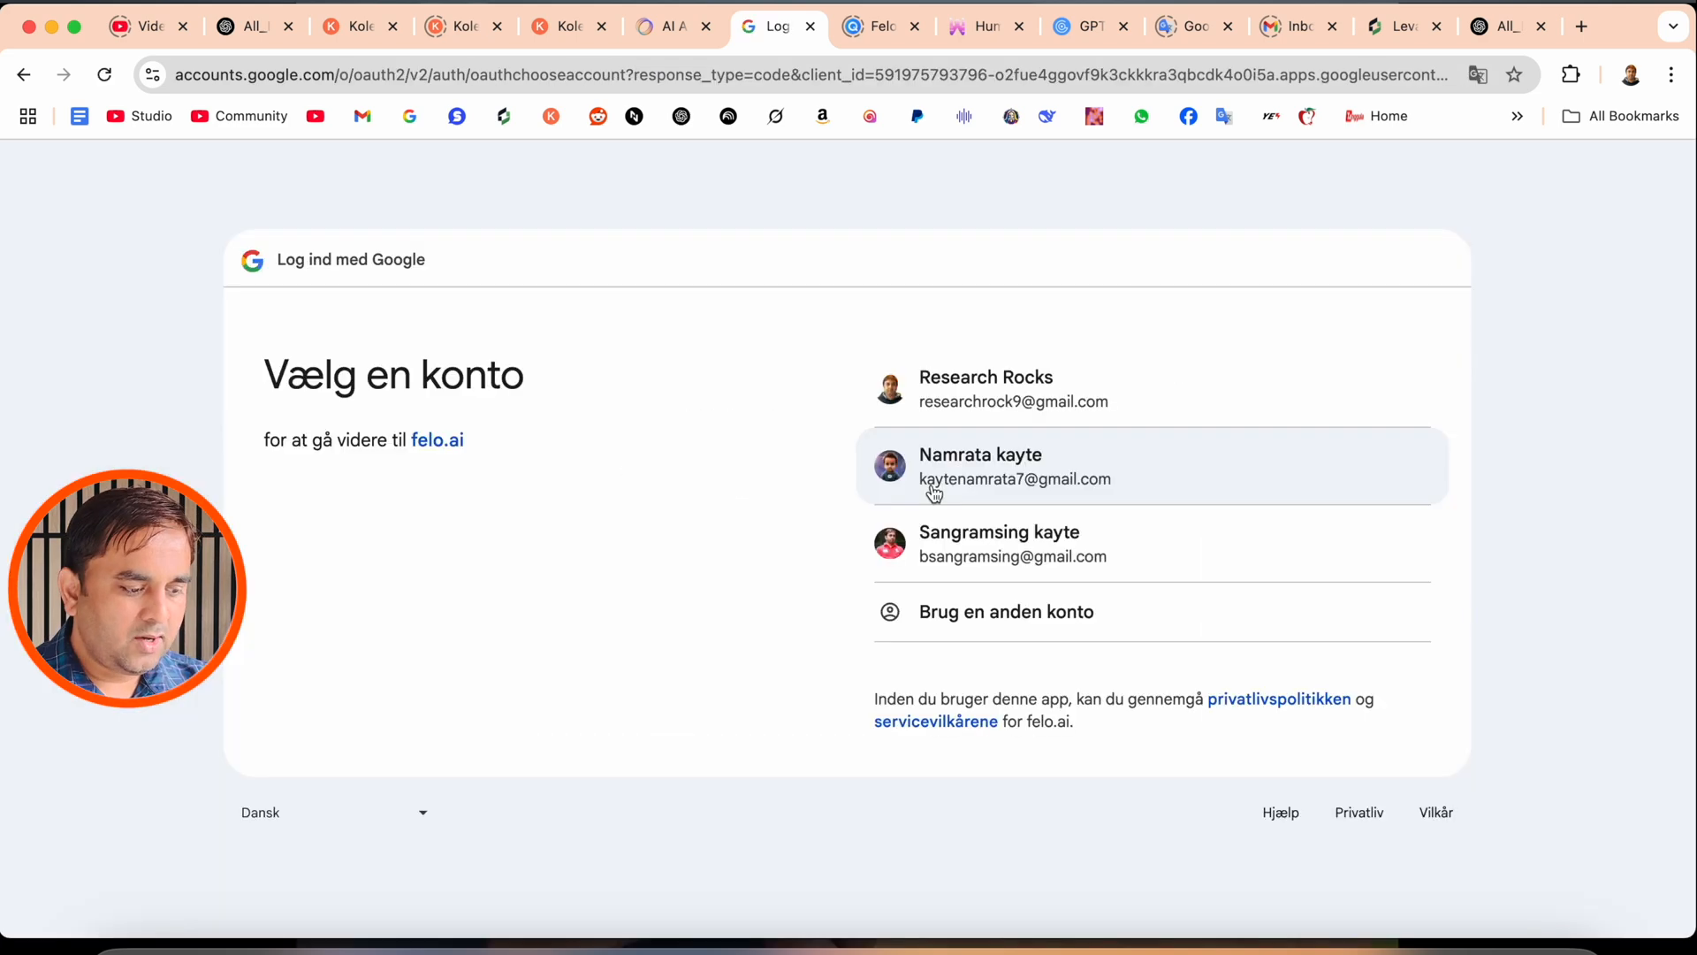
{"action": "left_click", "coordinate": [980, 465]}
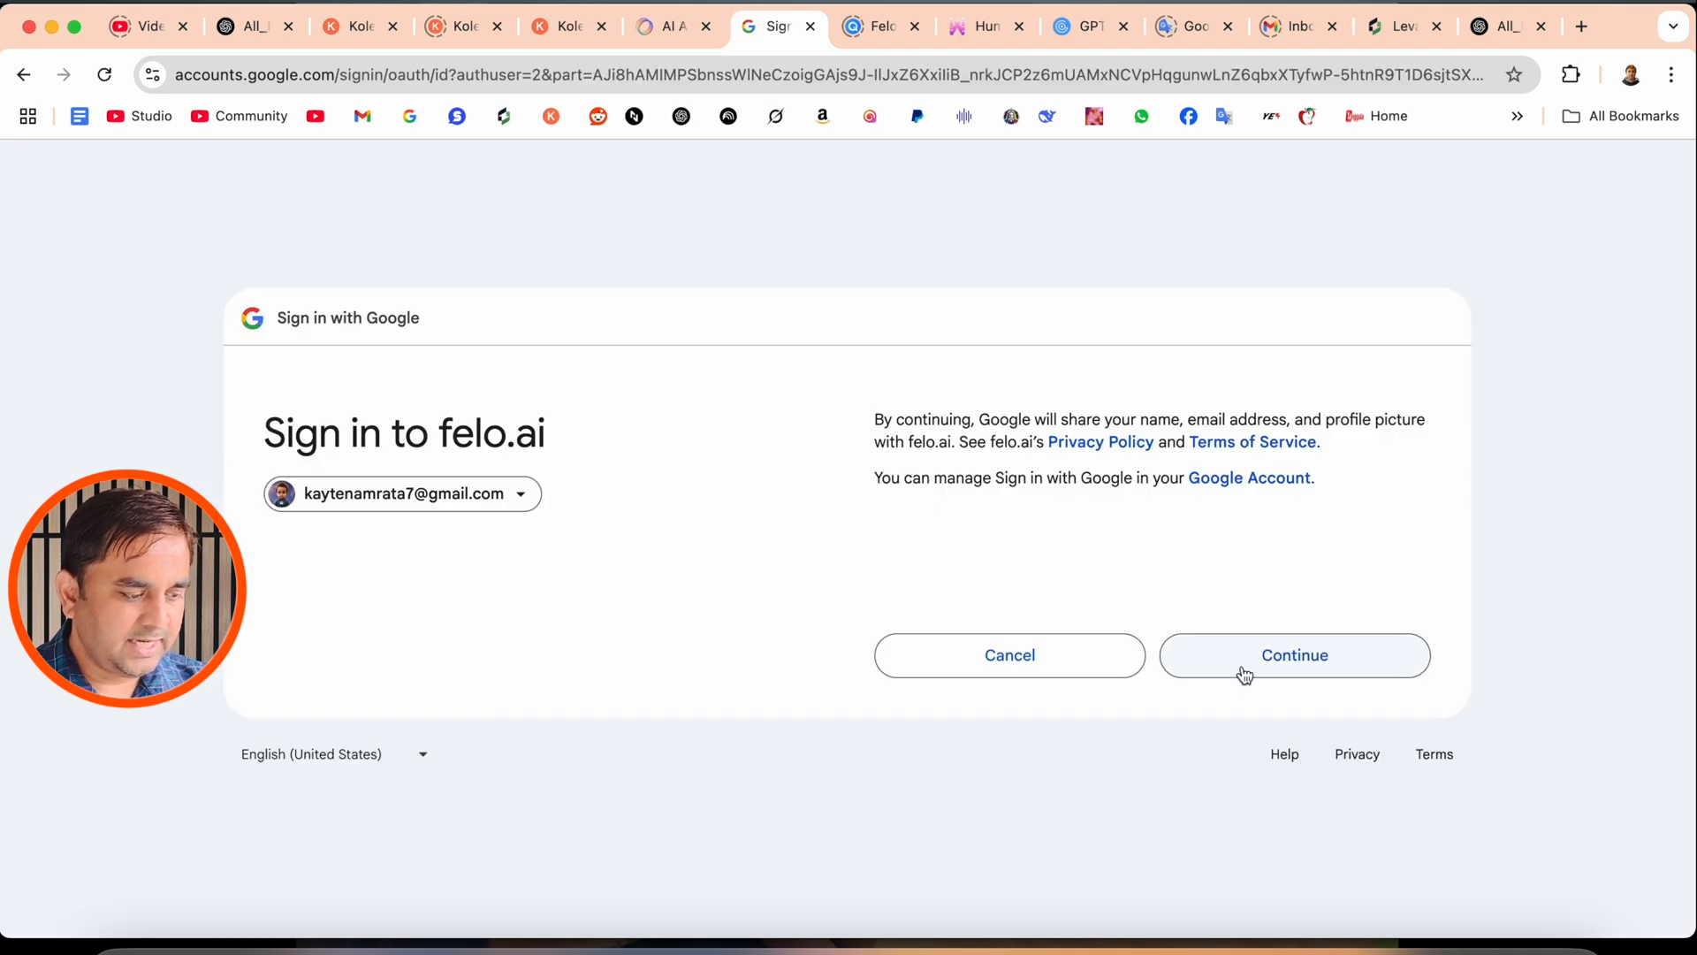
{"action": "left_click", "coordinate": [1295, 655]}
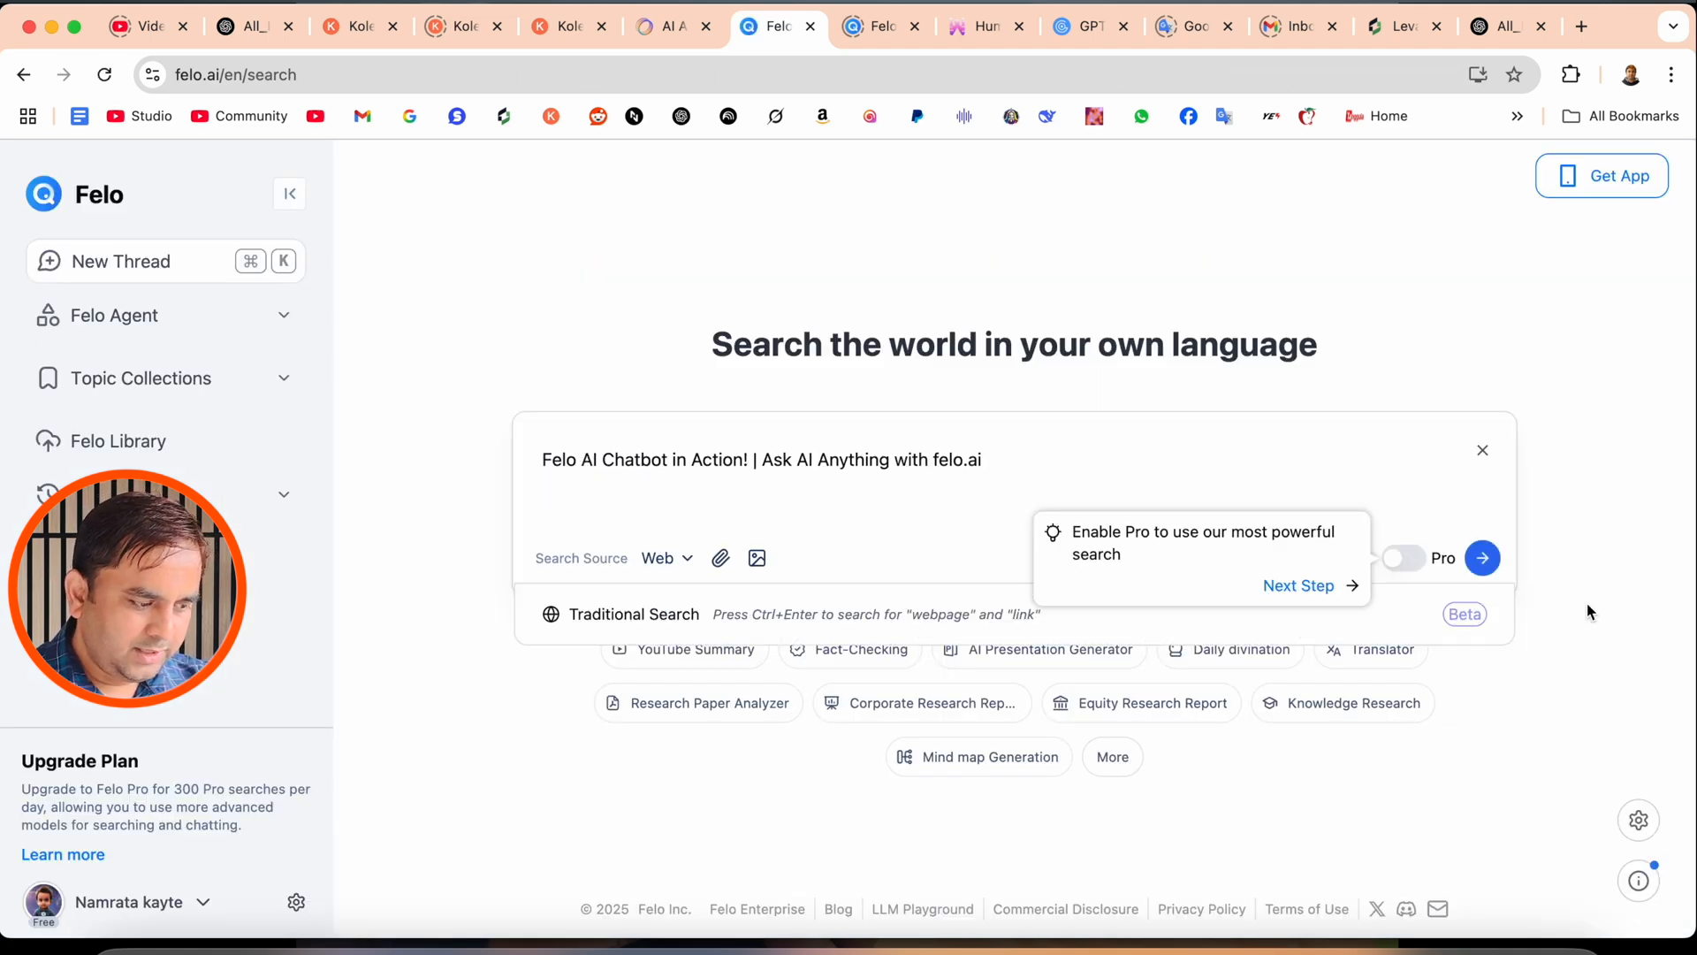
Step: Run the Felo AI Chatbot in Action query, check its Image and Video results, and return to the Pro Answer
{"action": "left_click", "coordinate": [1482, 557]}
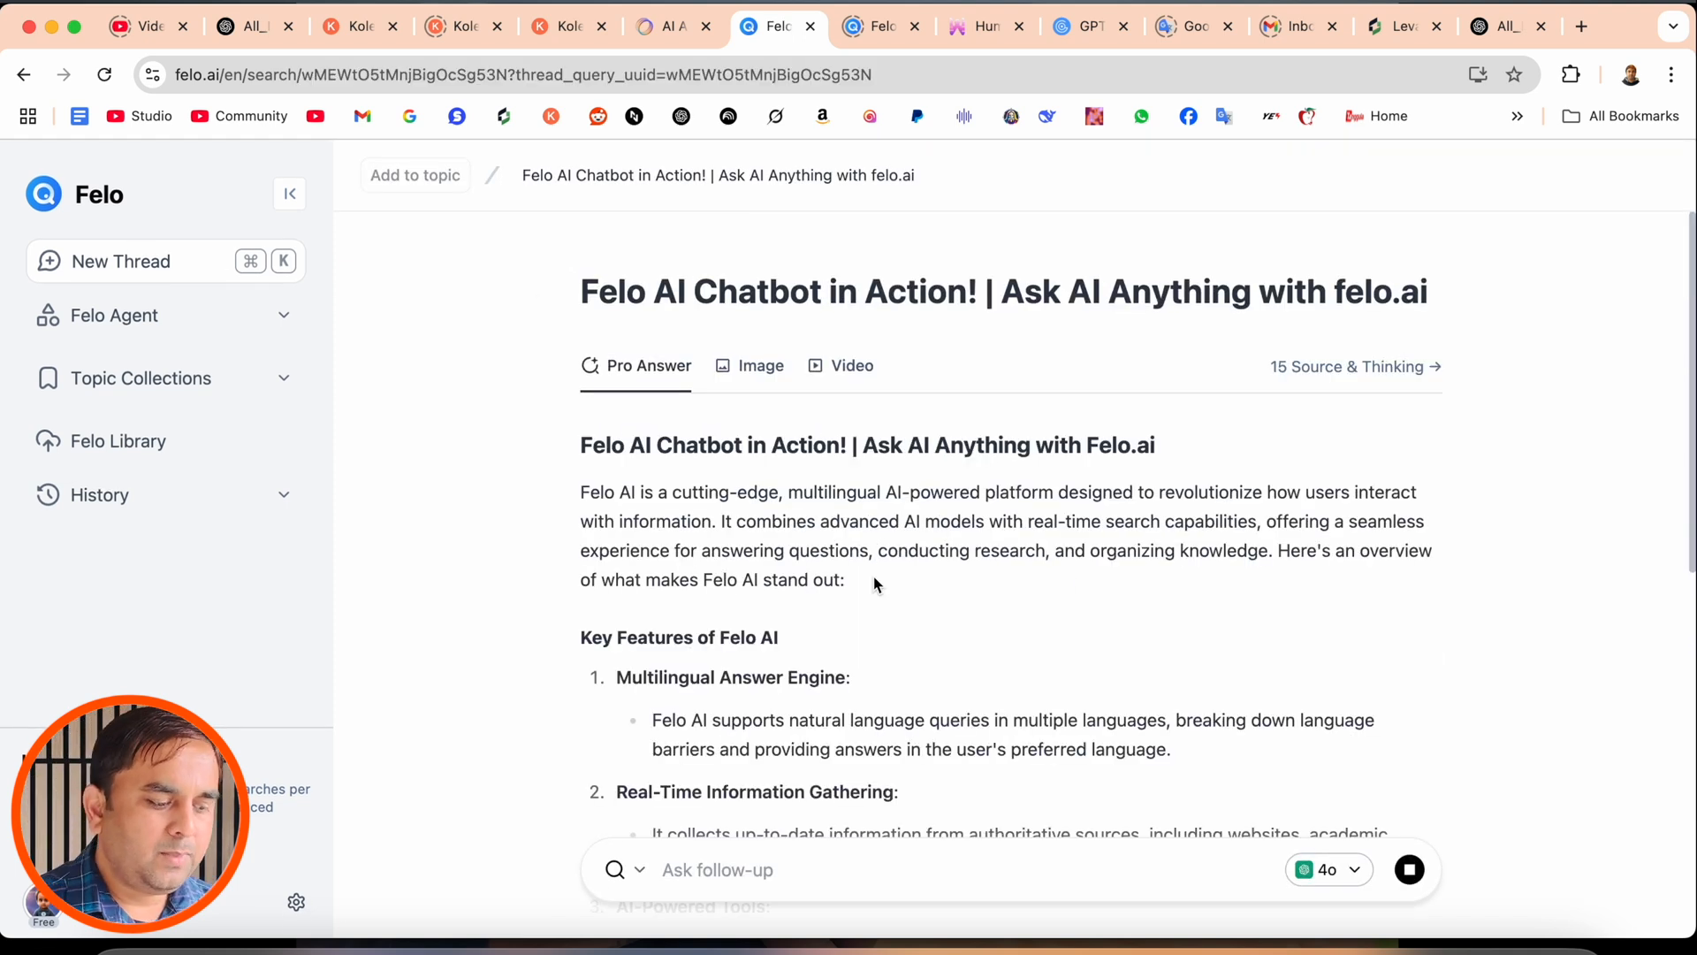
{"action": "scroll", "scroll_direction": "down", "scroll_amount": 3}
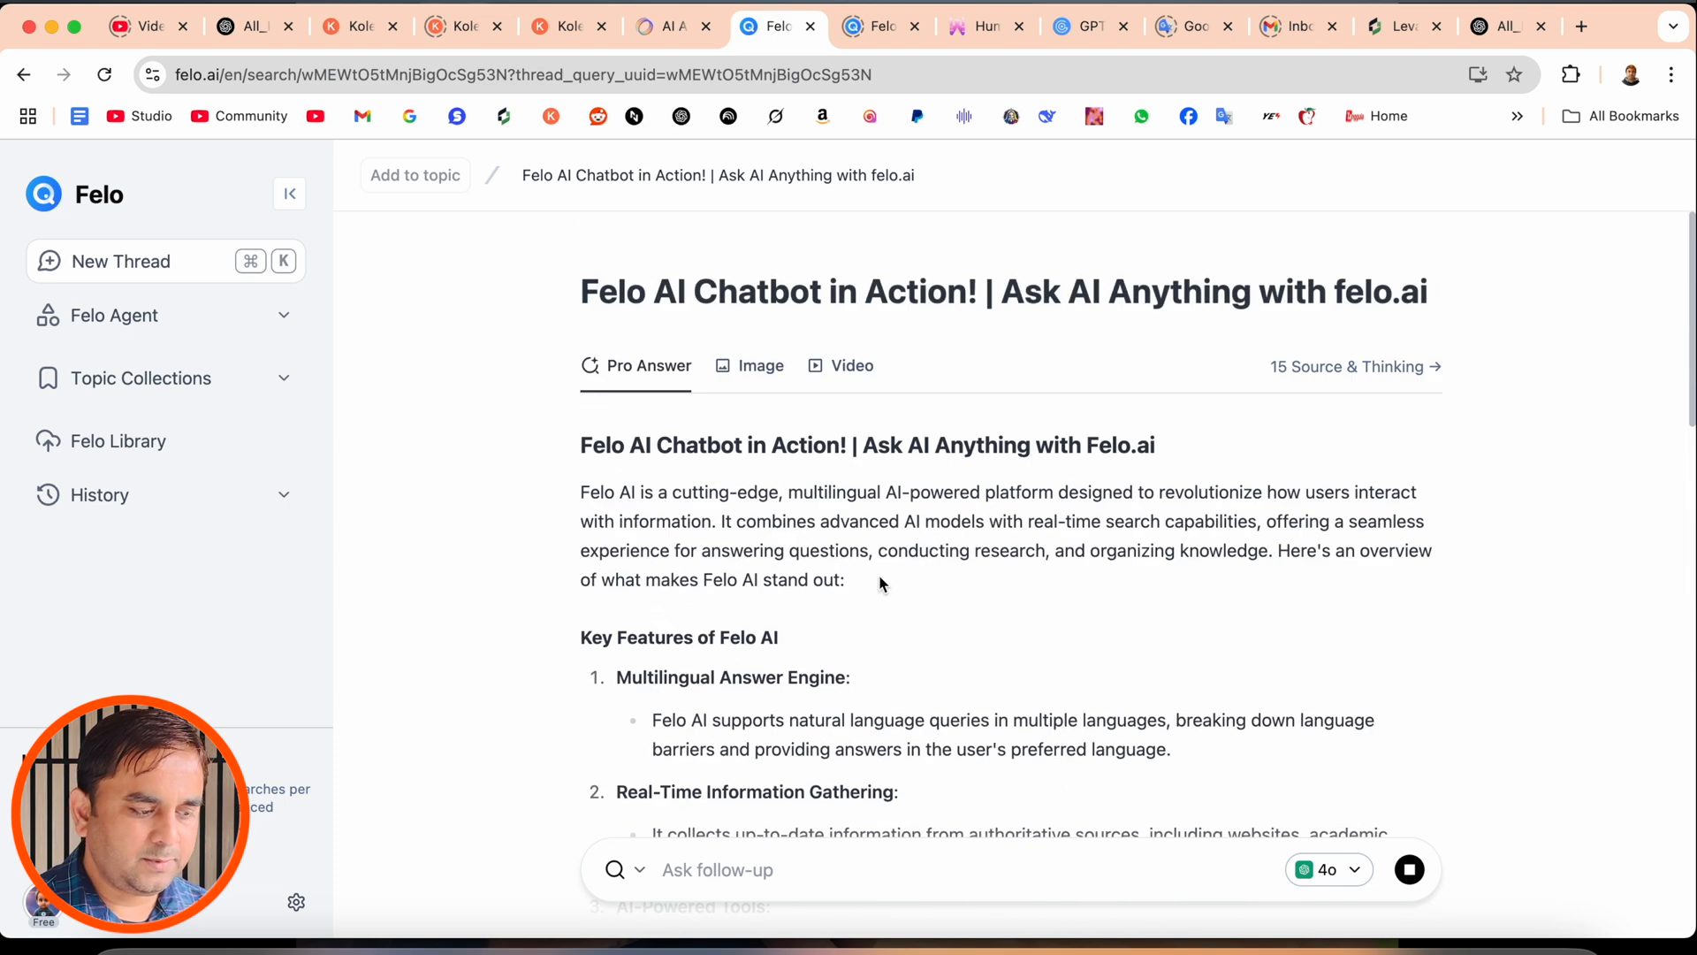
{"action": "left_click", "coordinate": [761, 365]}
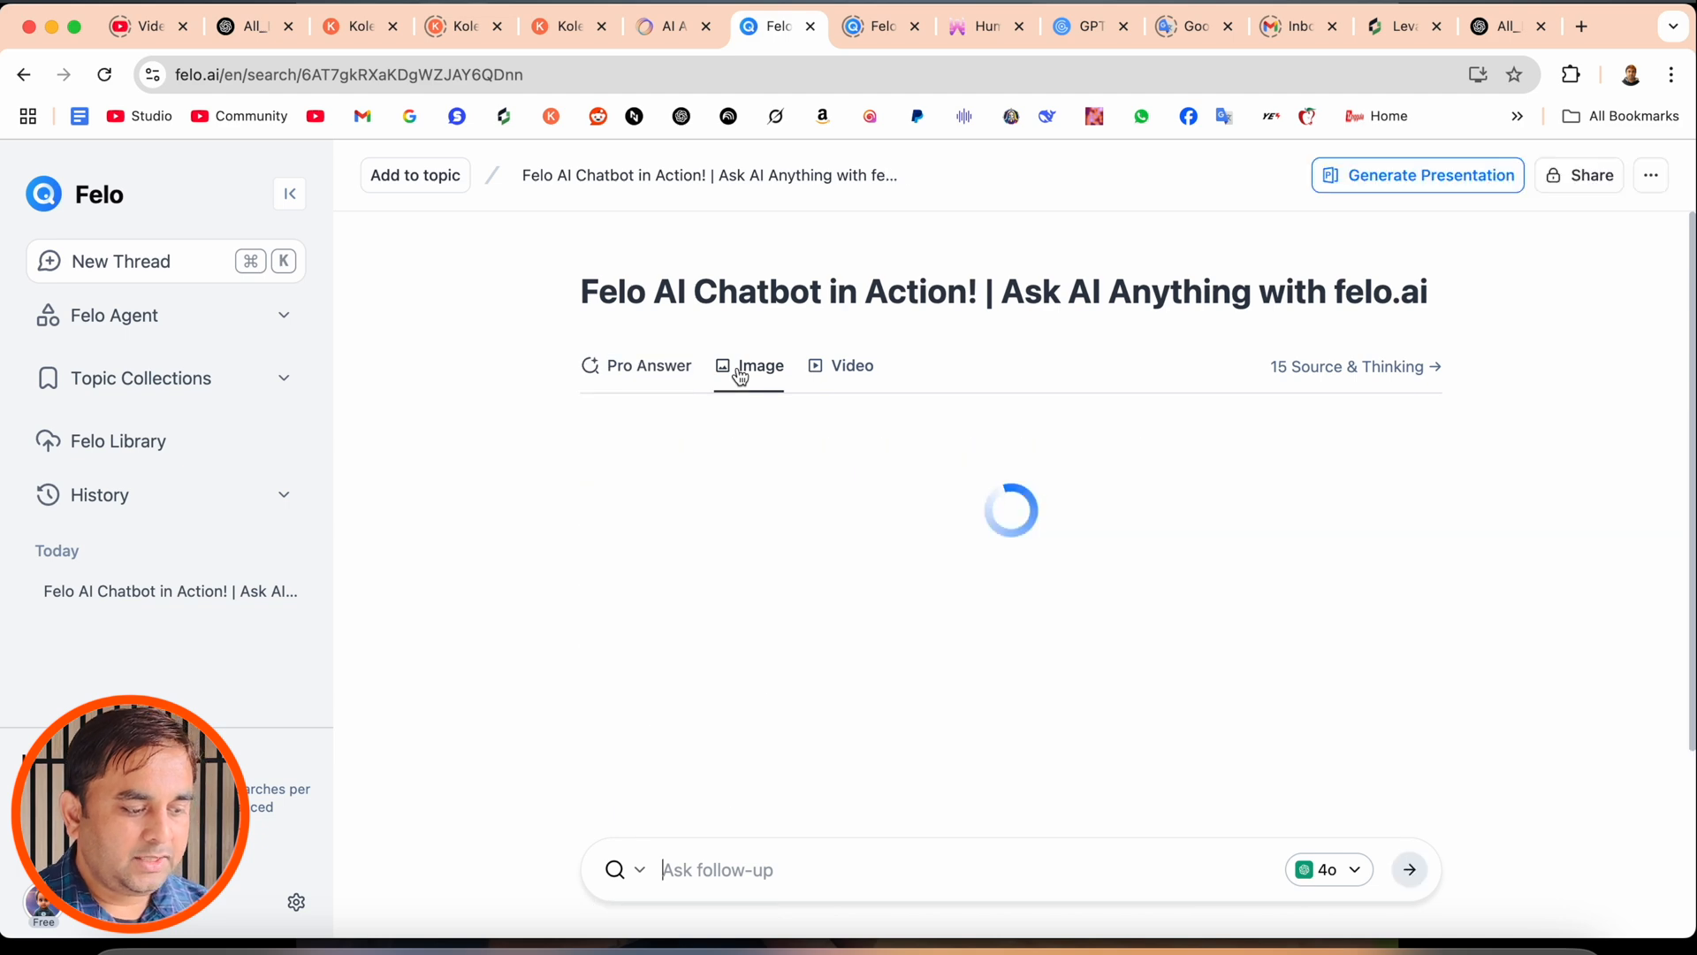
{"action": "left_click", "coordinate": [853, 364]}
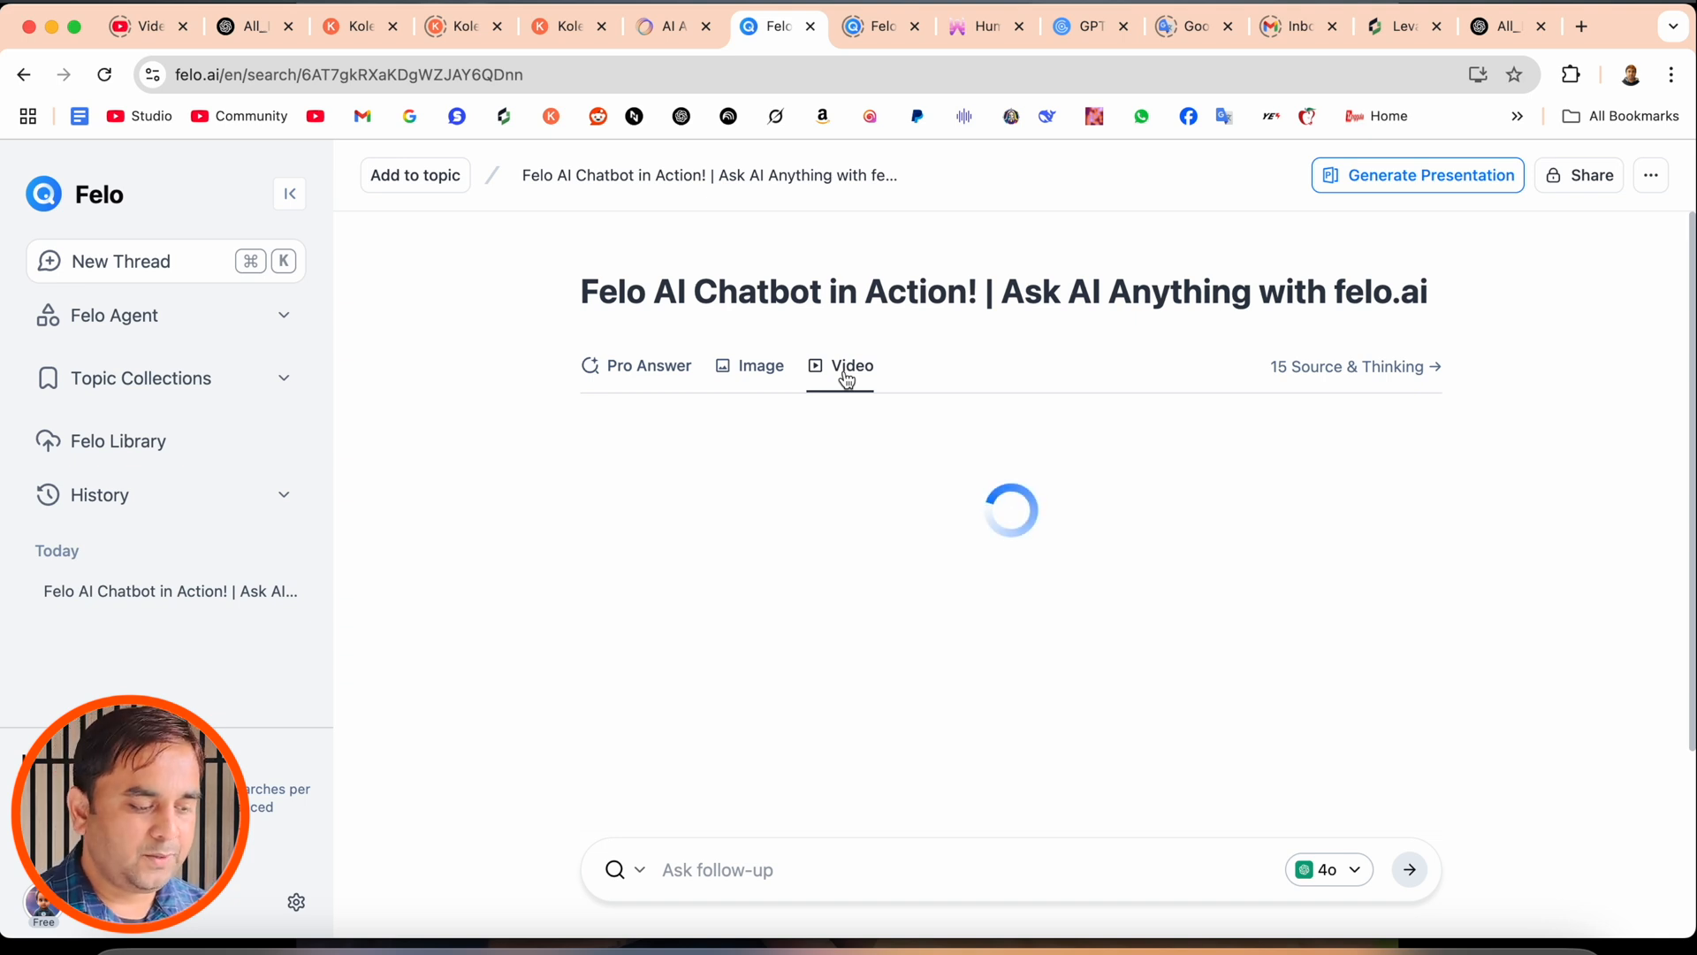
{"action": "left_click", "coordinate": [760, 366]}
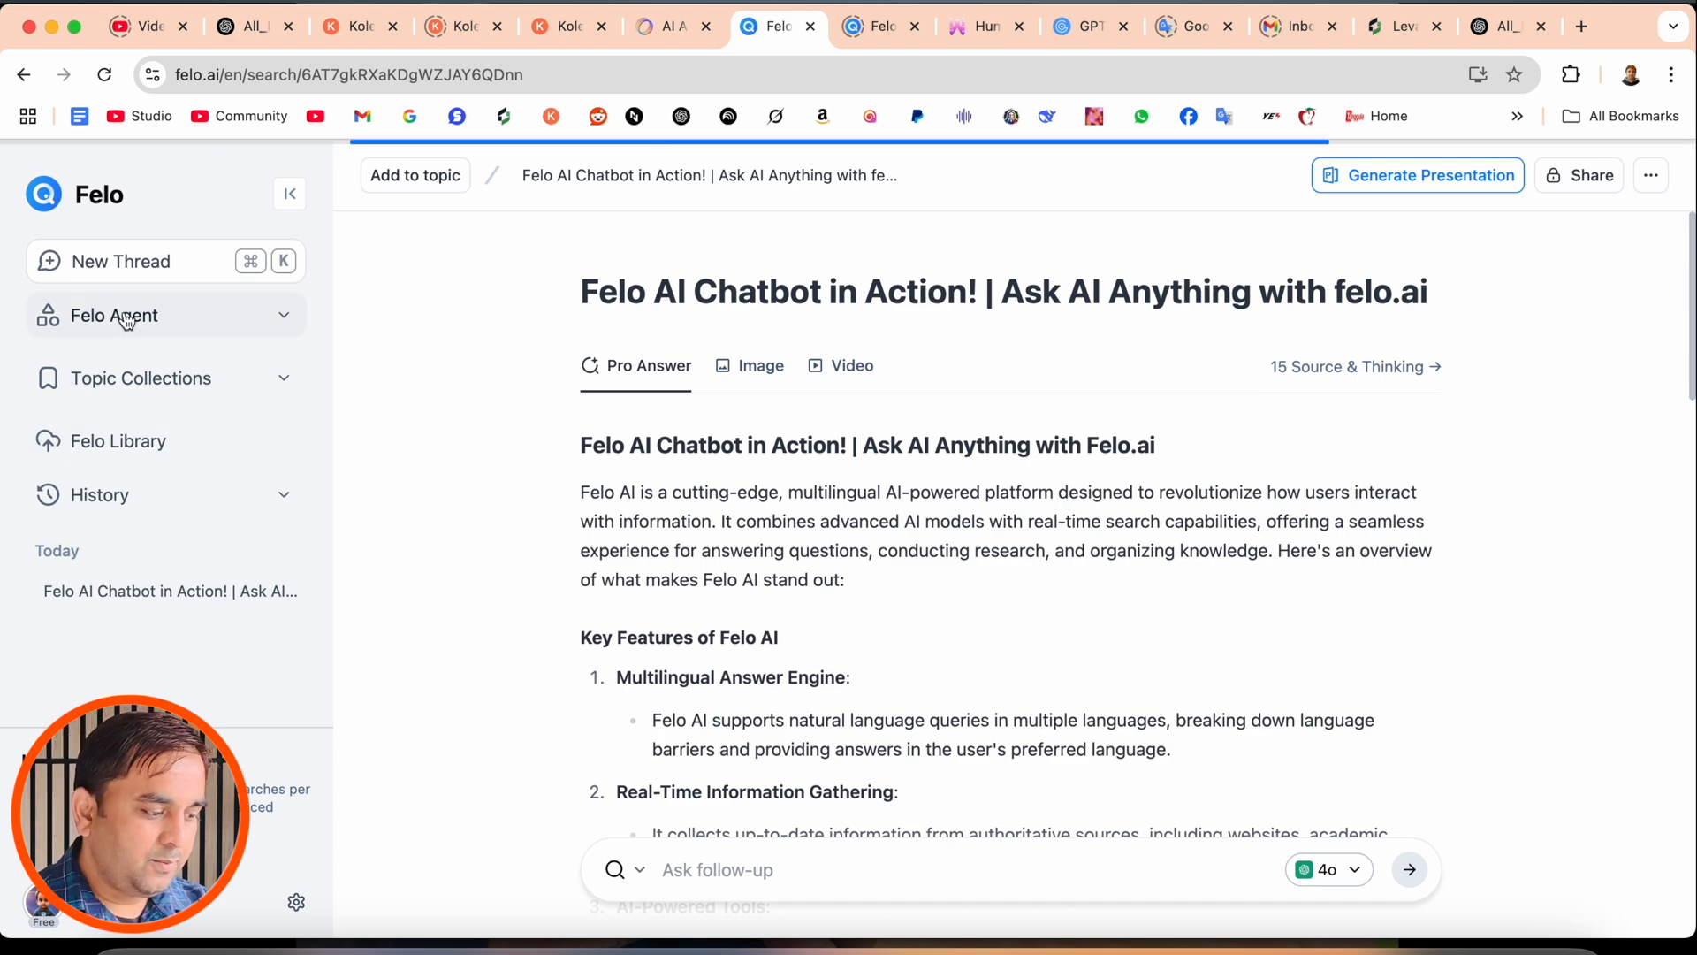
Step: Filter agent templates by Business Strategy, Marketing Strategy, Business Insights, then Study and Research
{"action": "left_click", "coordinate": [114, 314]}
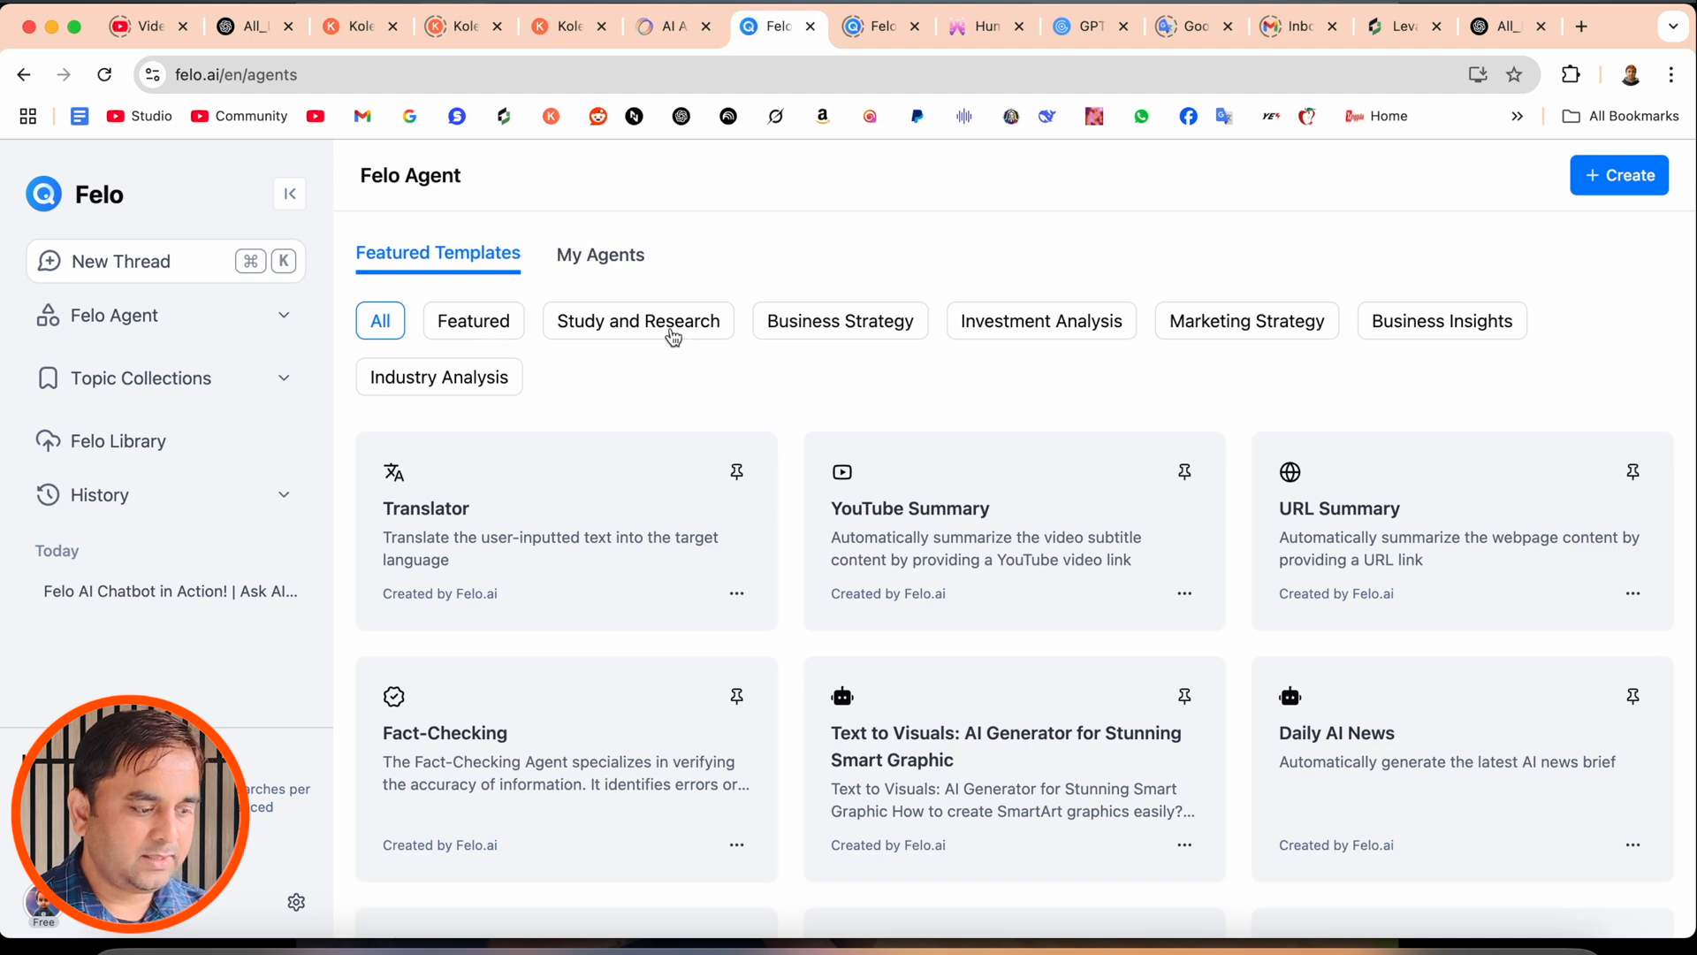
{"action": "left_click", "coordinate": [838, 320]}
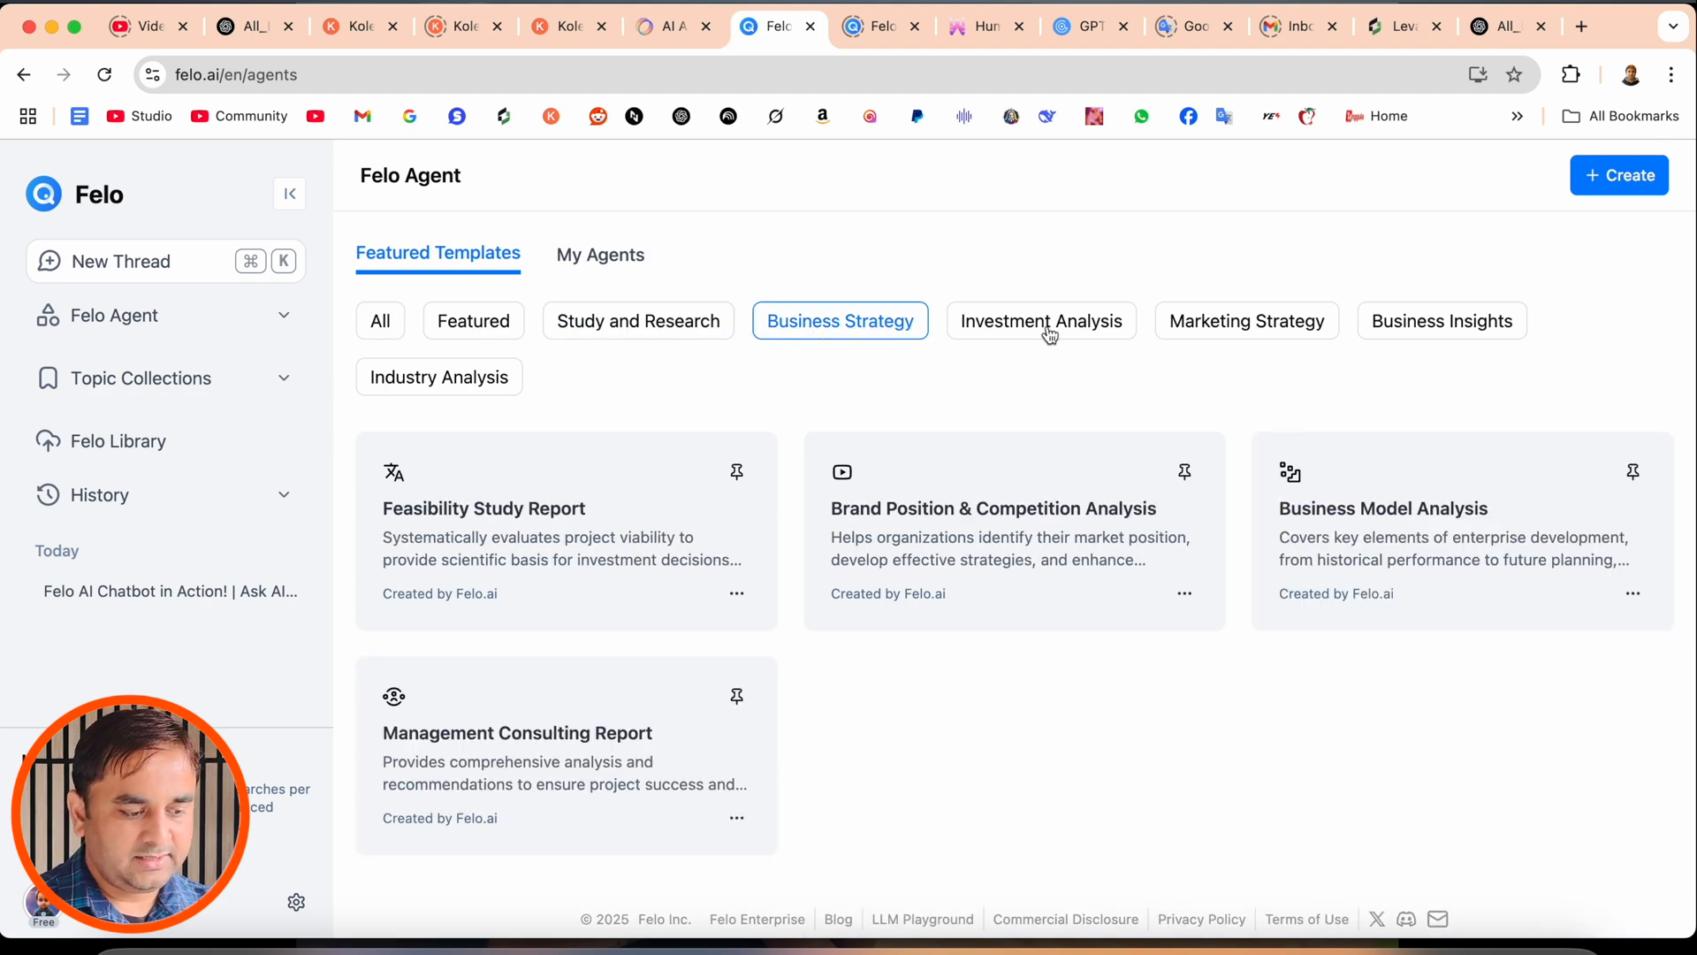
{"action": "left_click", "coordinate": [1247, 320]}
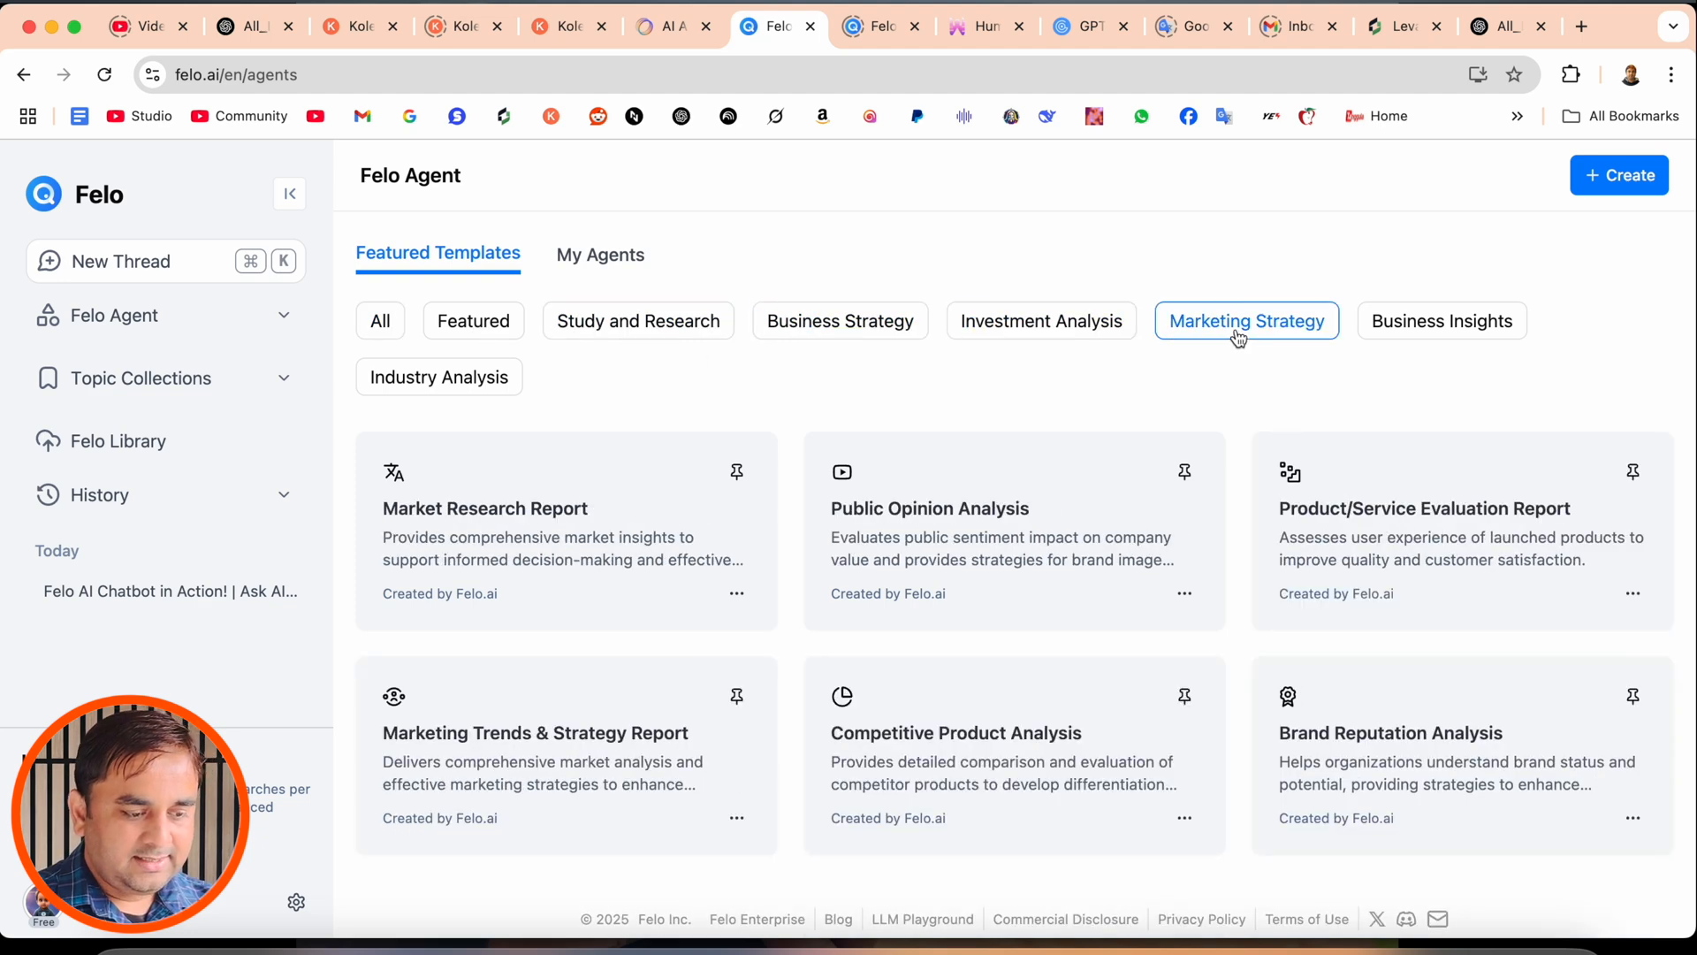
{"action": "left_click", "coordinate": [1443, 320]}
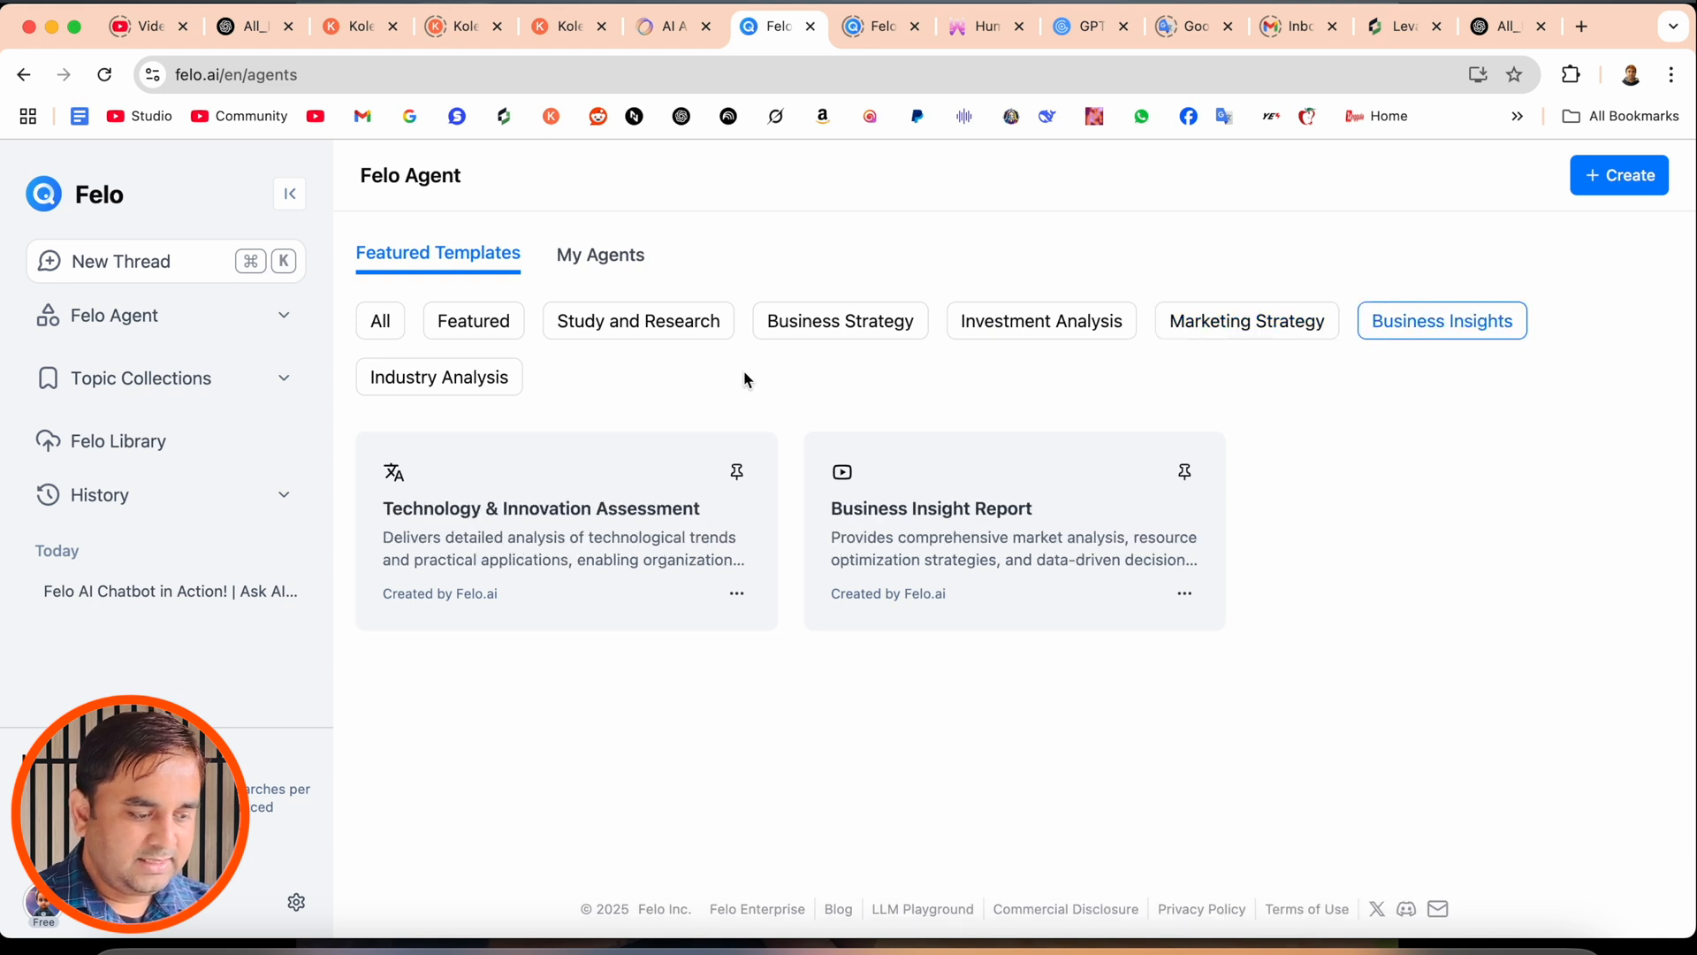
{"action": "left_click", "coordinate": [638, 320]}
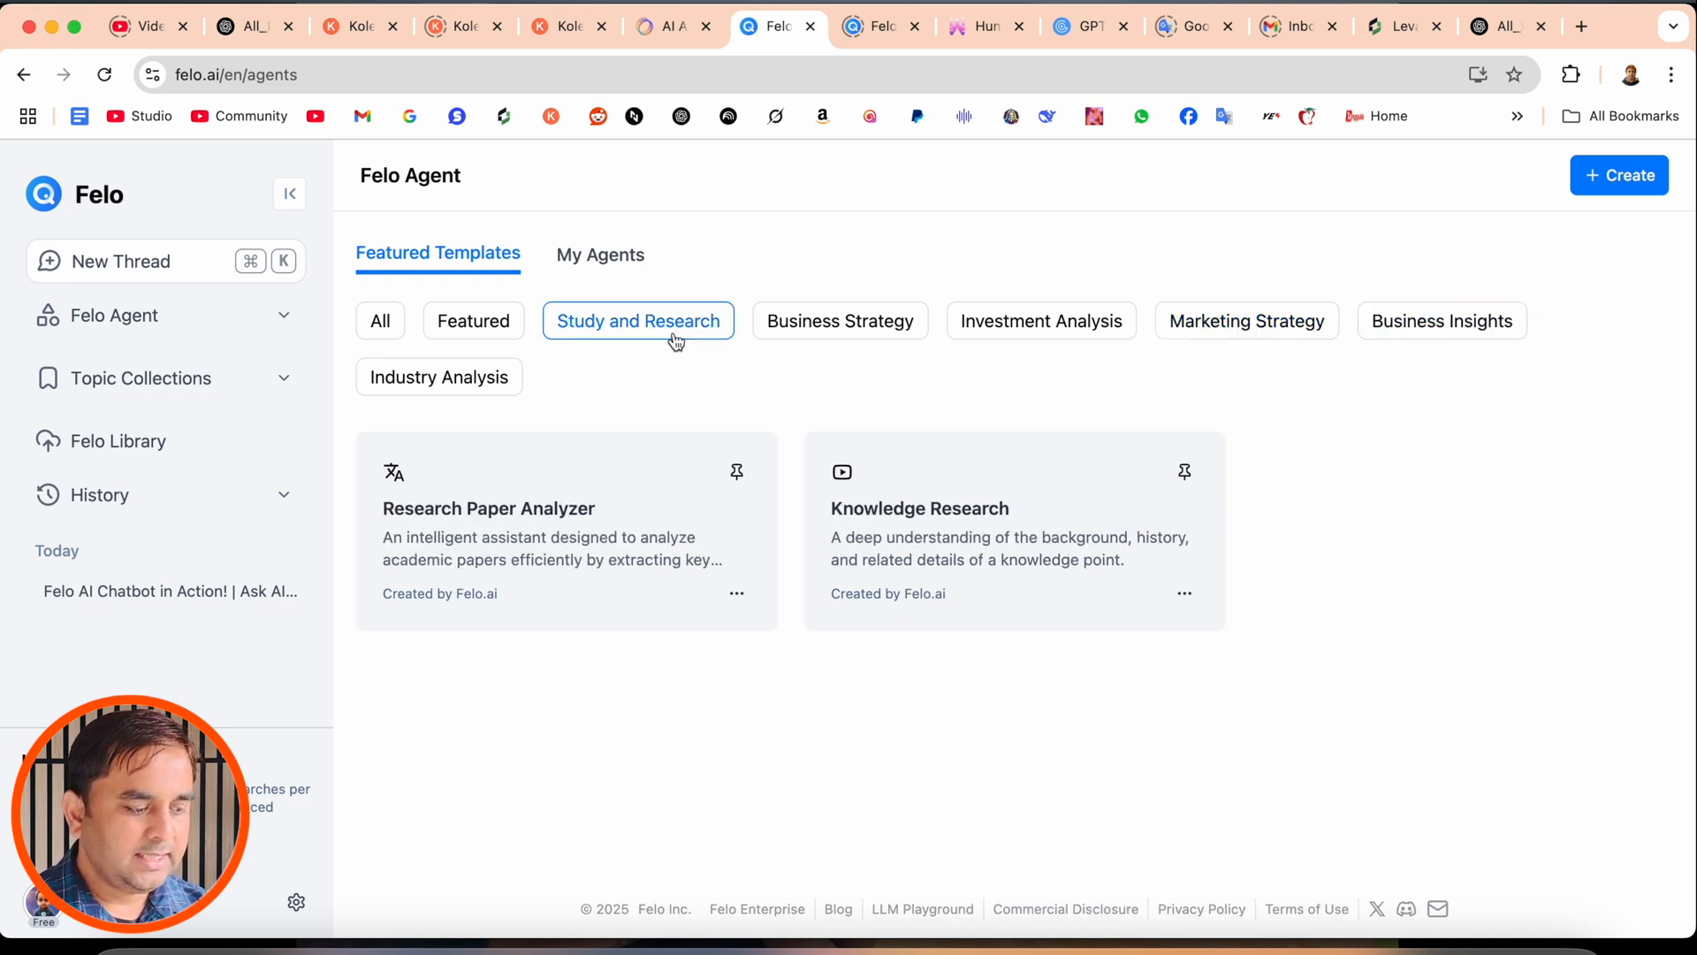
Step: Try the Research Paper Analyzer's attach option without uploading, then go to Topic Collections
{"action": "left_click", "coordinate": [488, 510]}
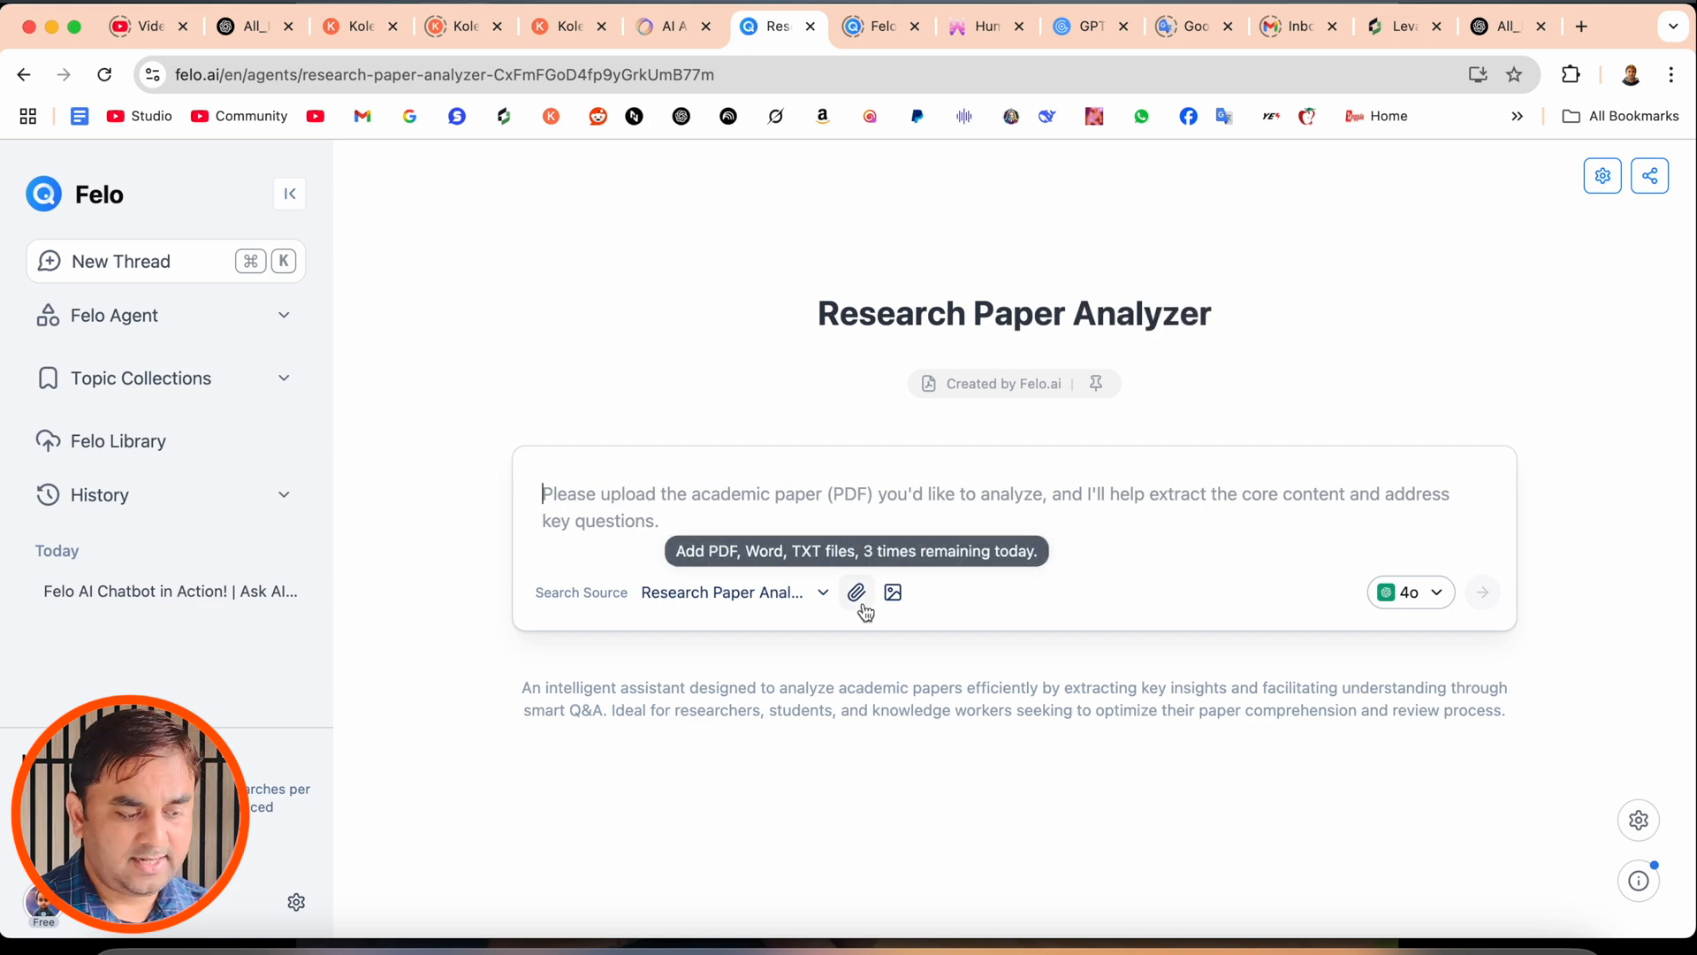
{"action": "left_click", "coordinate": [856, 592]}
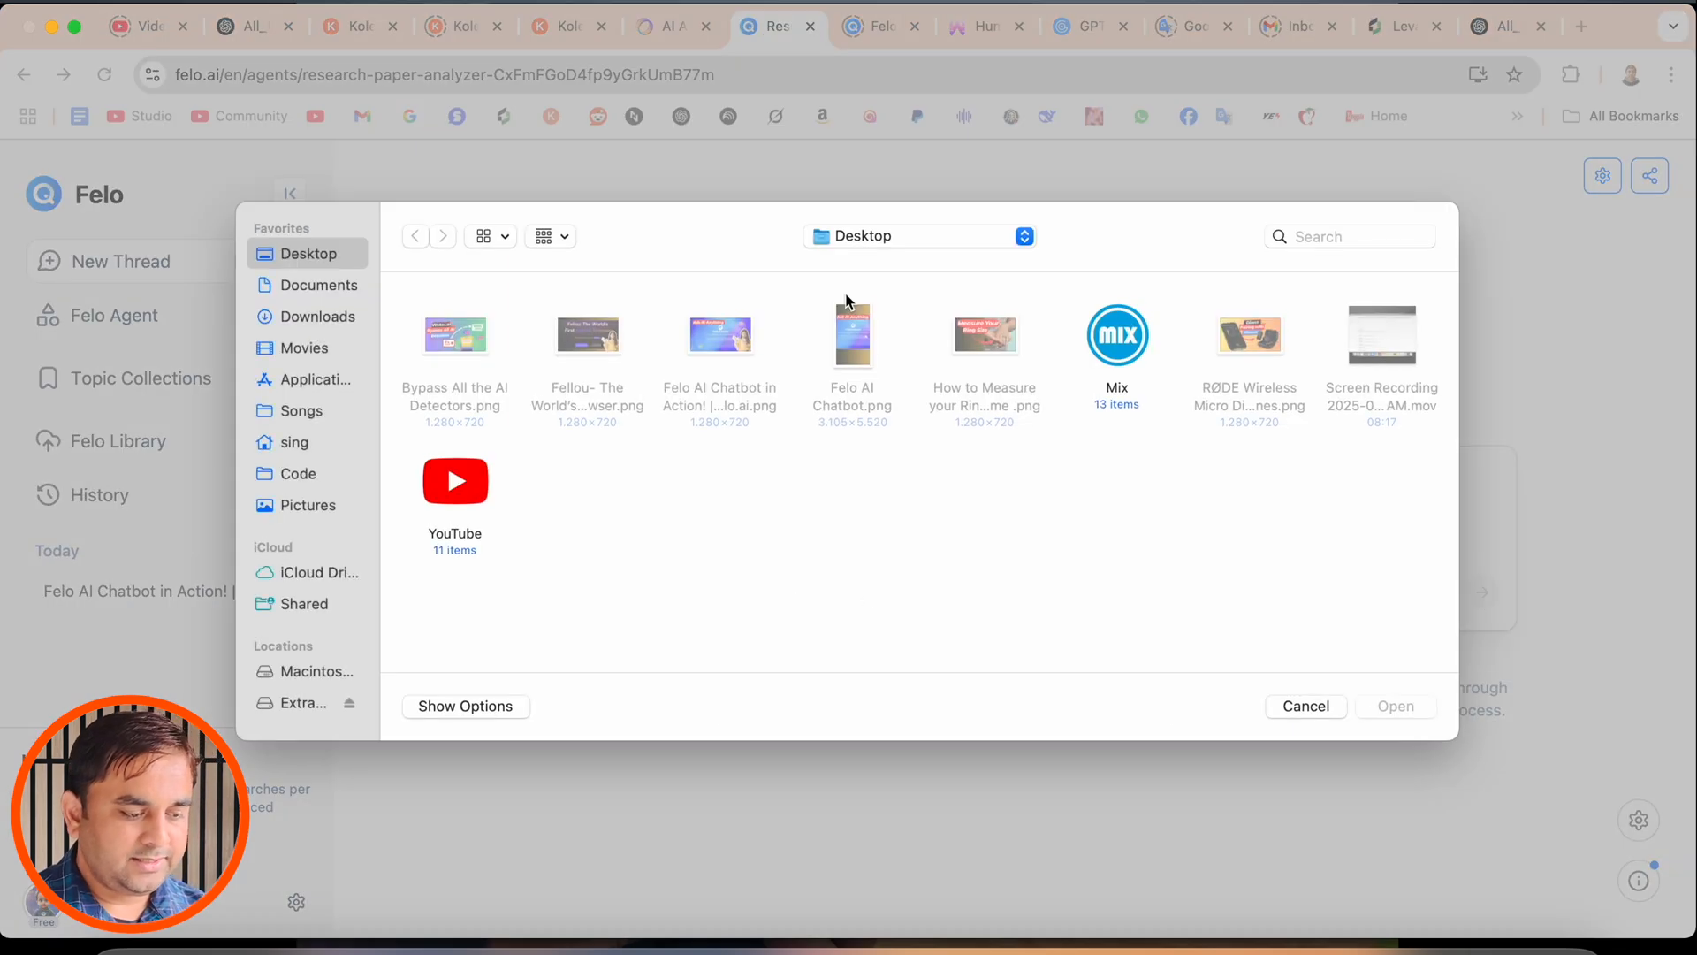
{"action": "left_click", "coordinate": [1305, 705]}
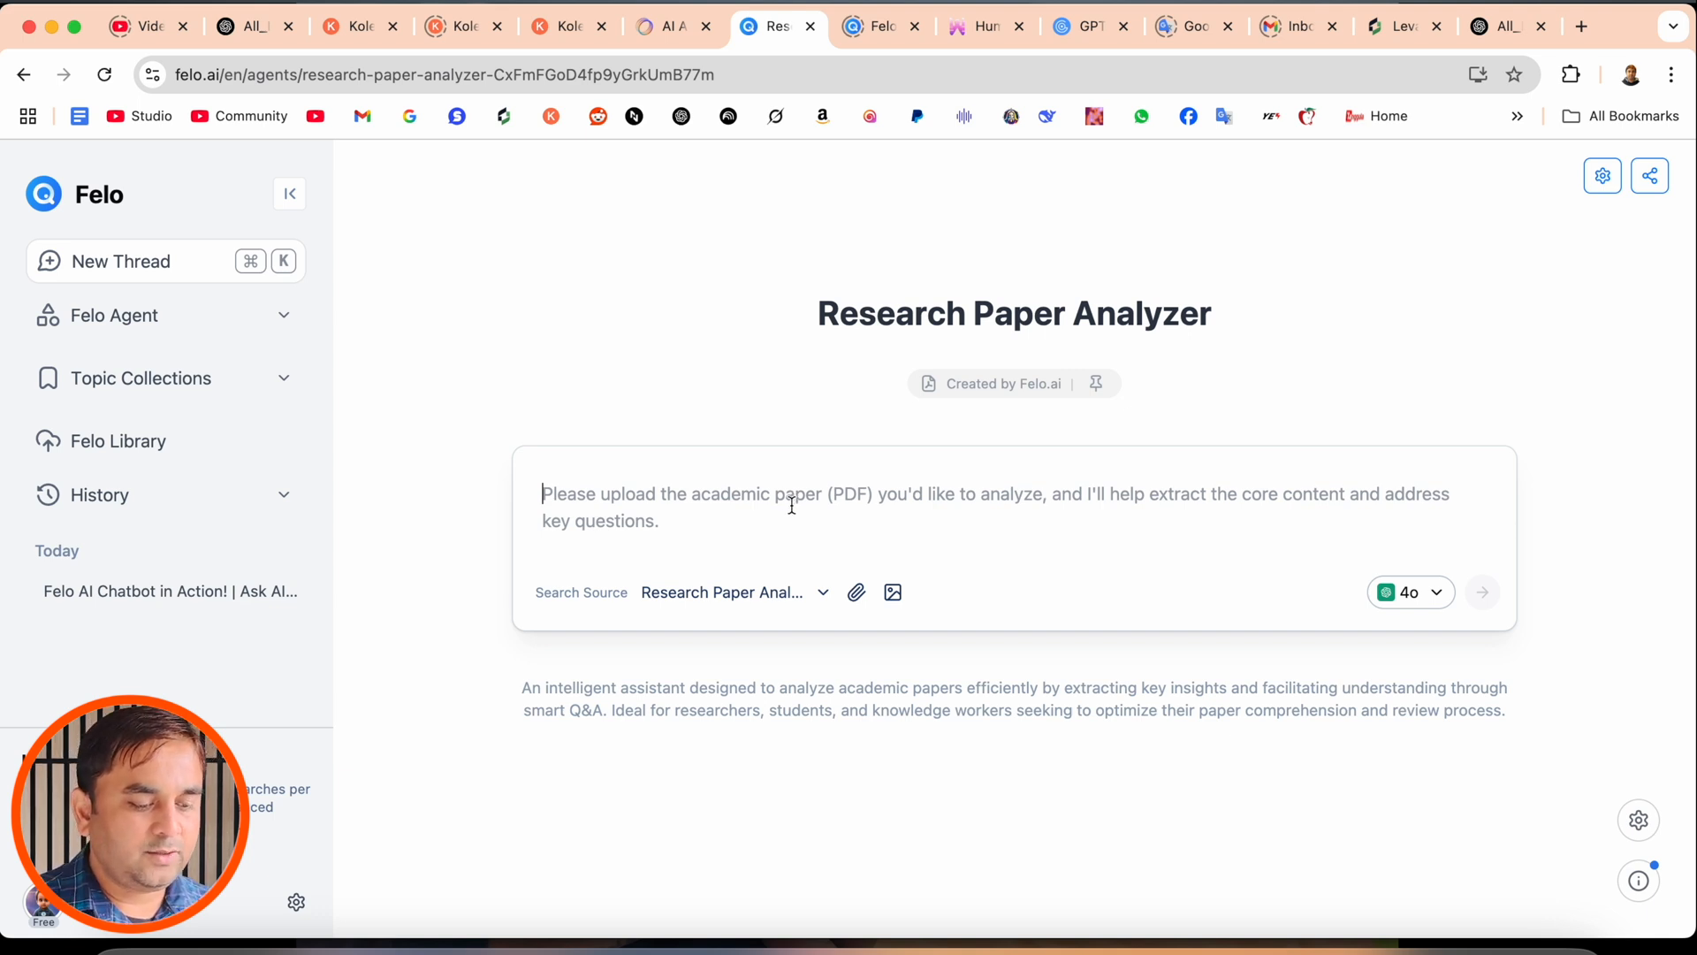
{"action": "mouse_move", "coordinate": [142, 378]}
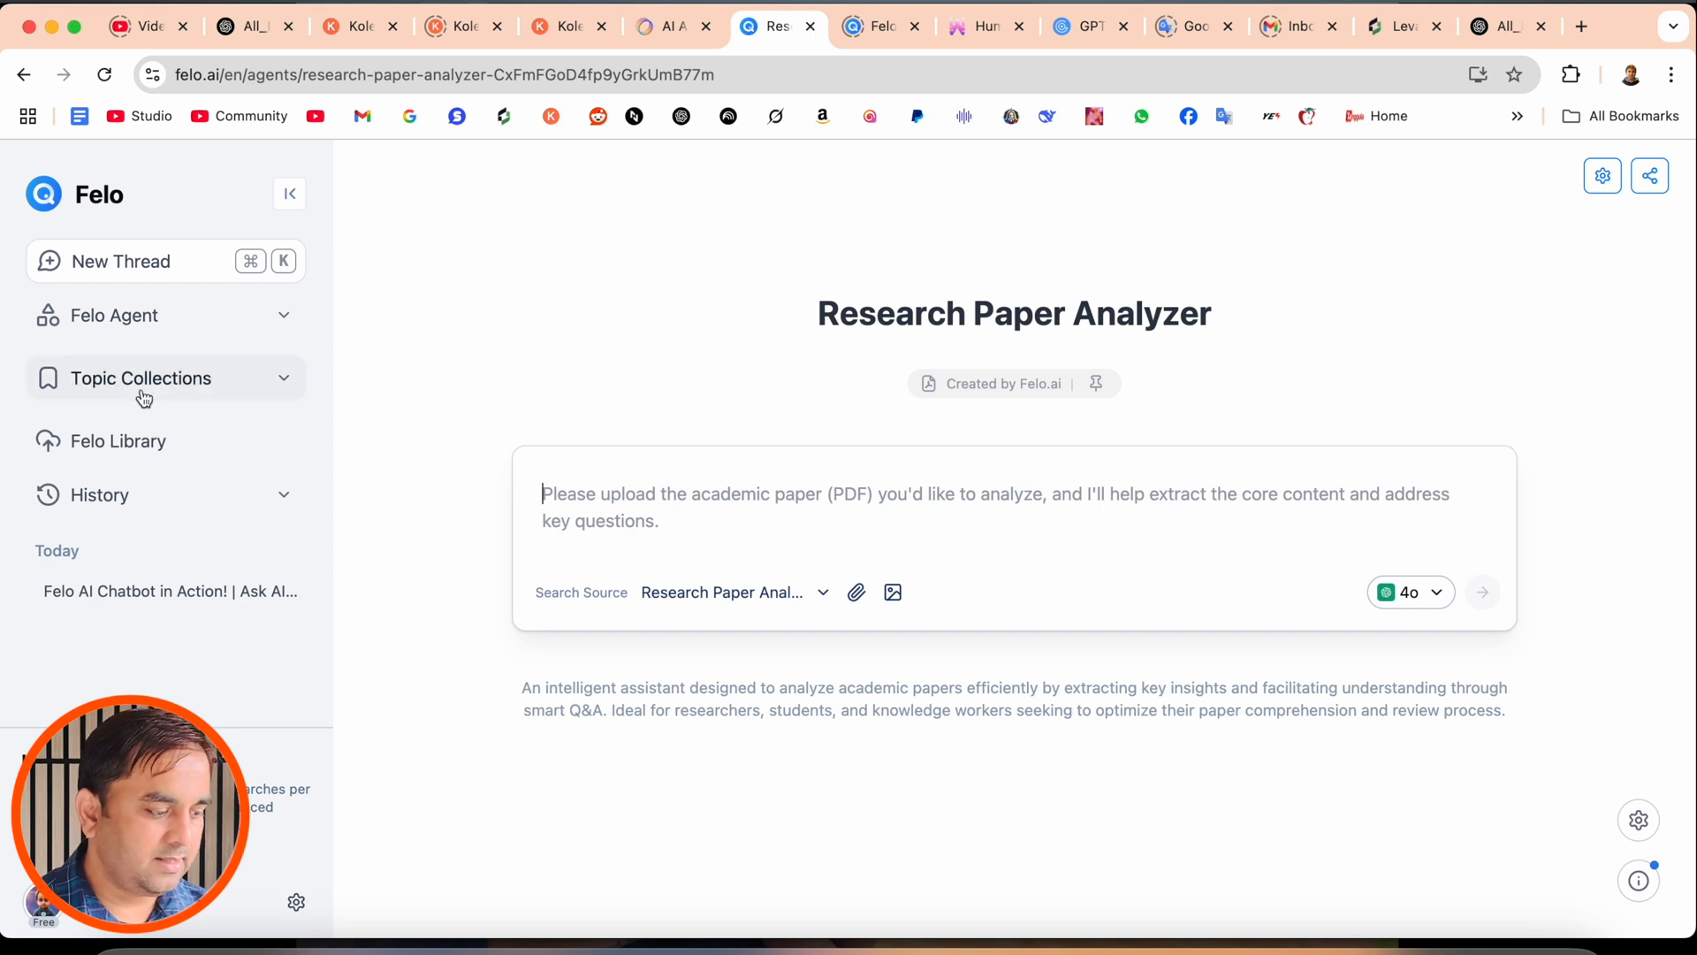
{"action": "left_click", "coordinate": [138, 378]}
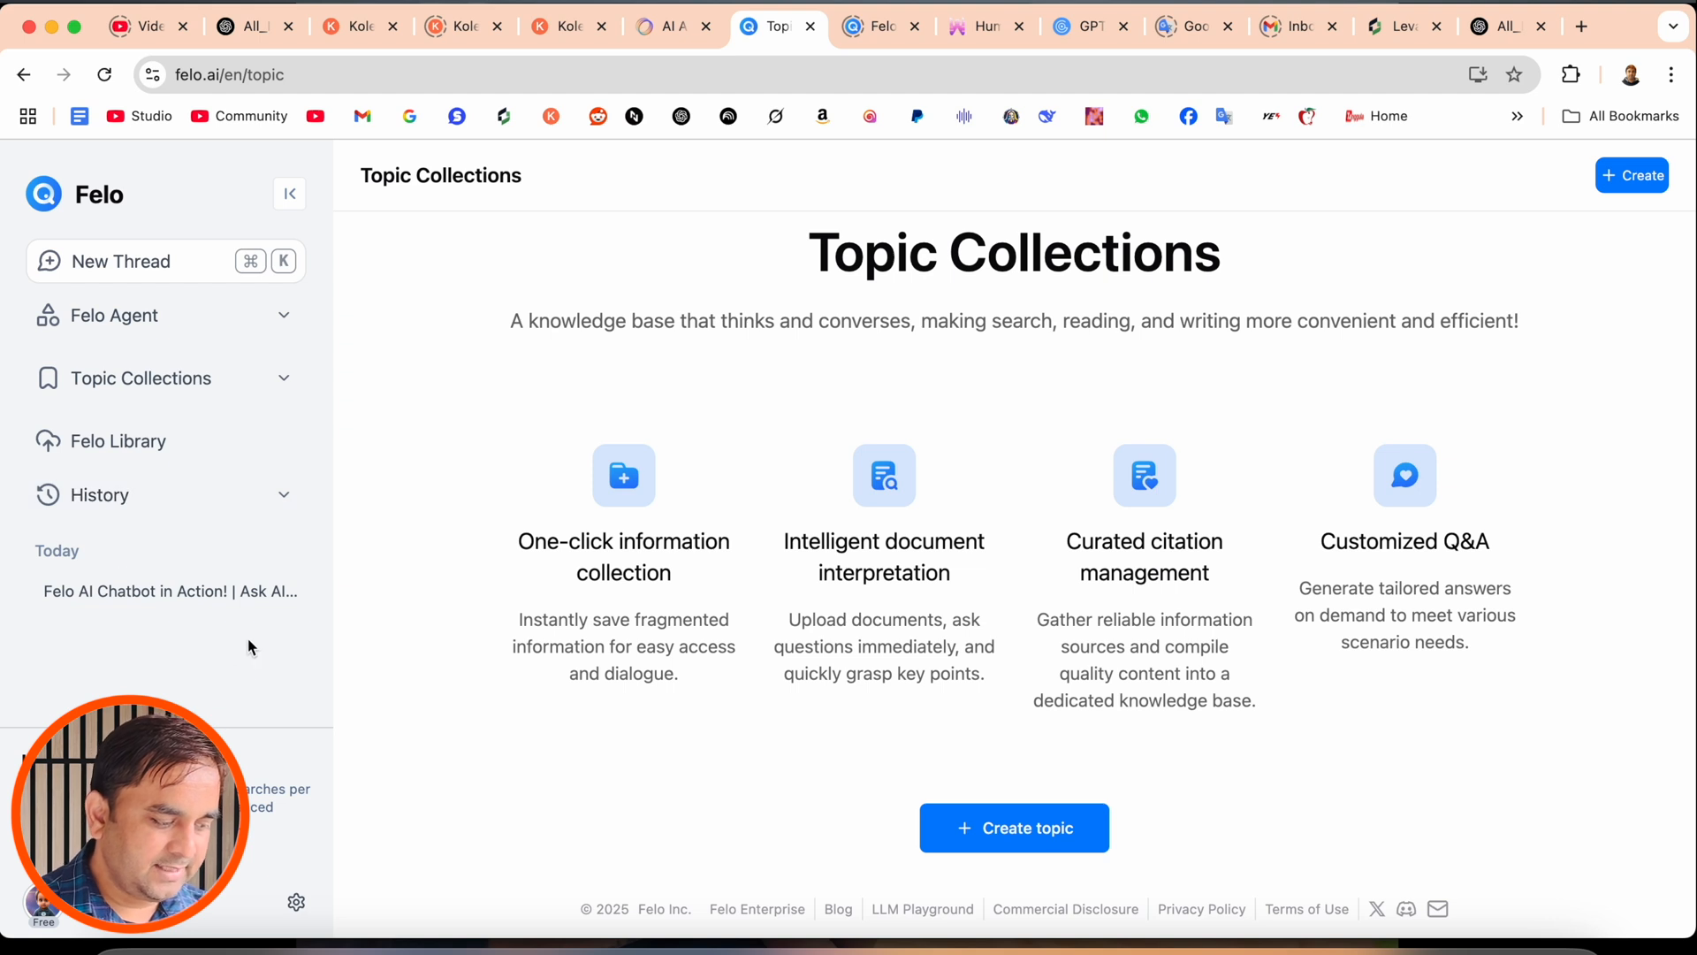
Step: Check History and the My Agents tab, then return to the full Featured Templates gallery
{"action": "left_click", "coordinate": [99, 496]}
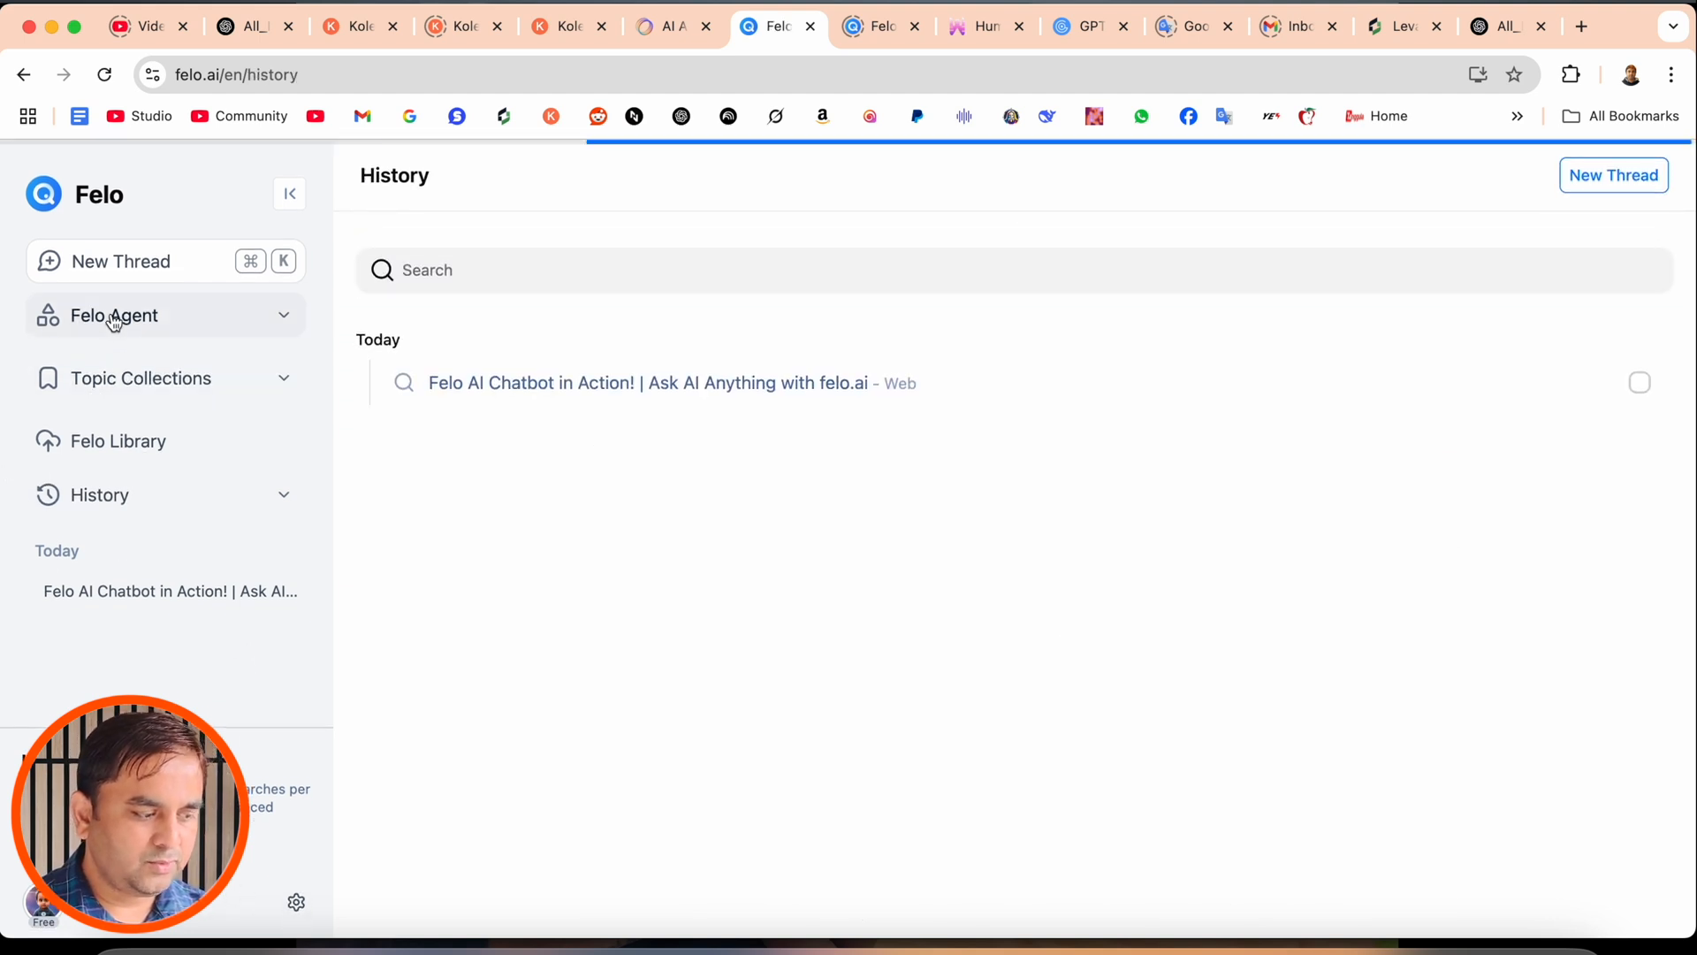
{"action": "left_click", "coordinate": [113, 315]}
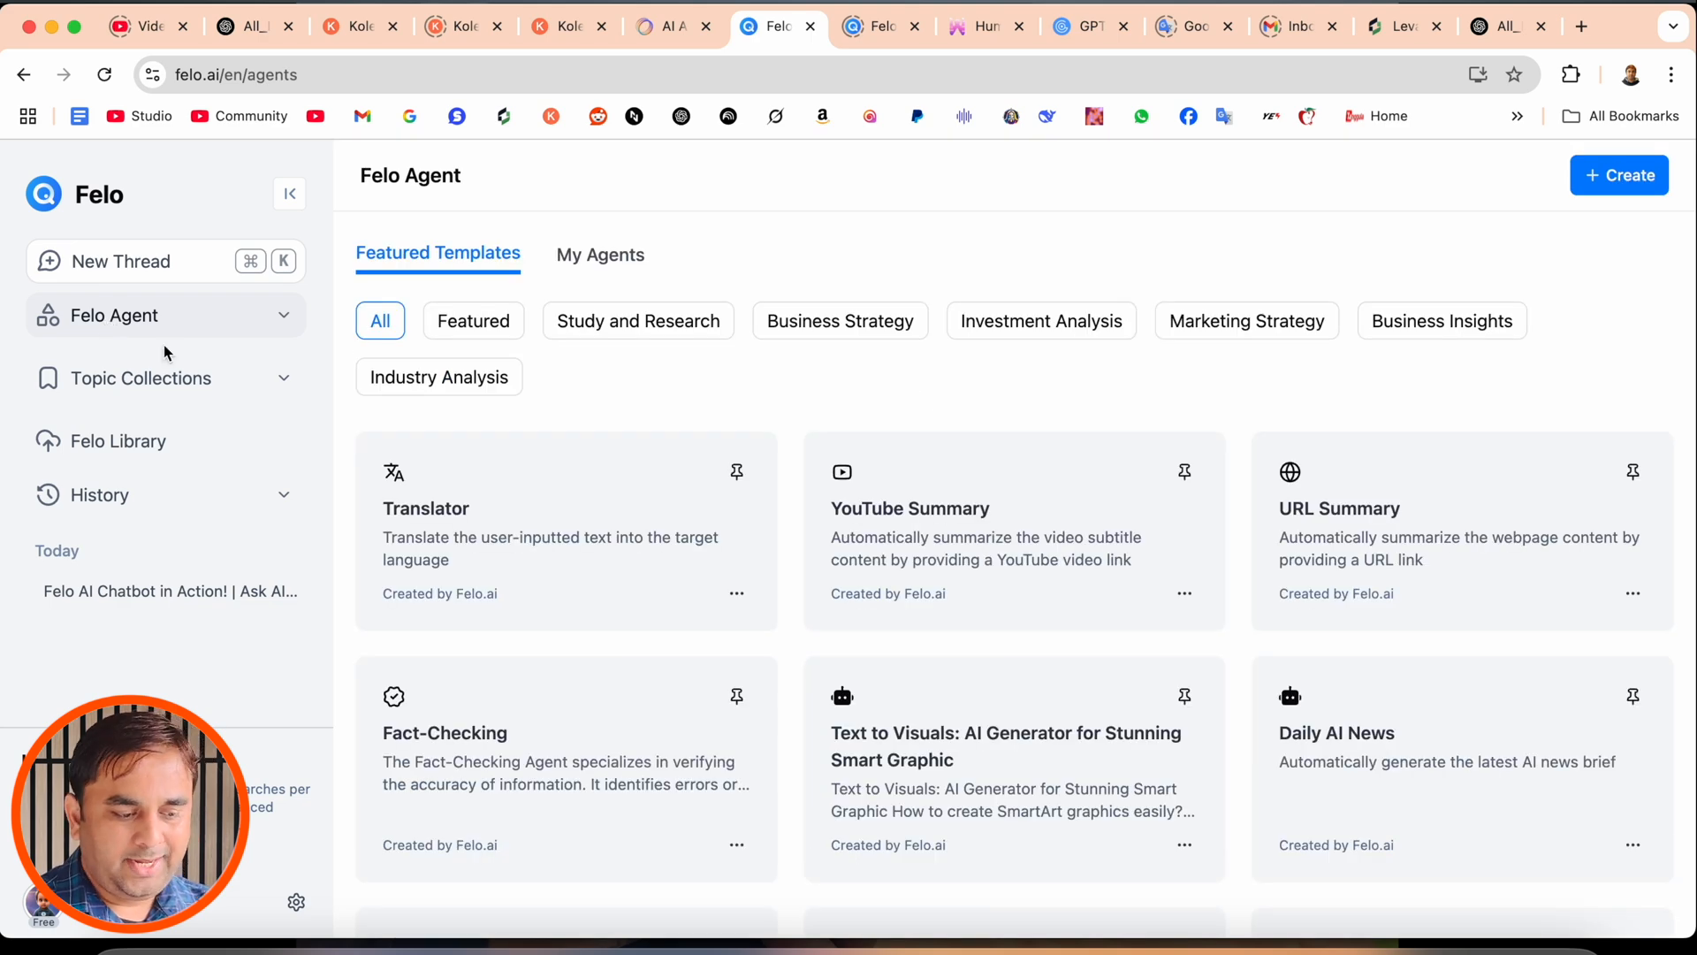
{"action": "left_click", "coordinate": [599, 255]}
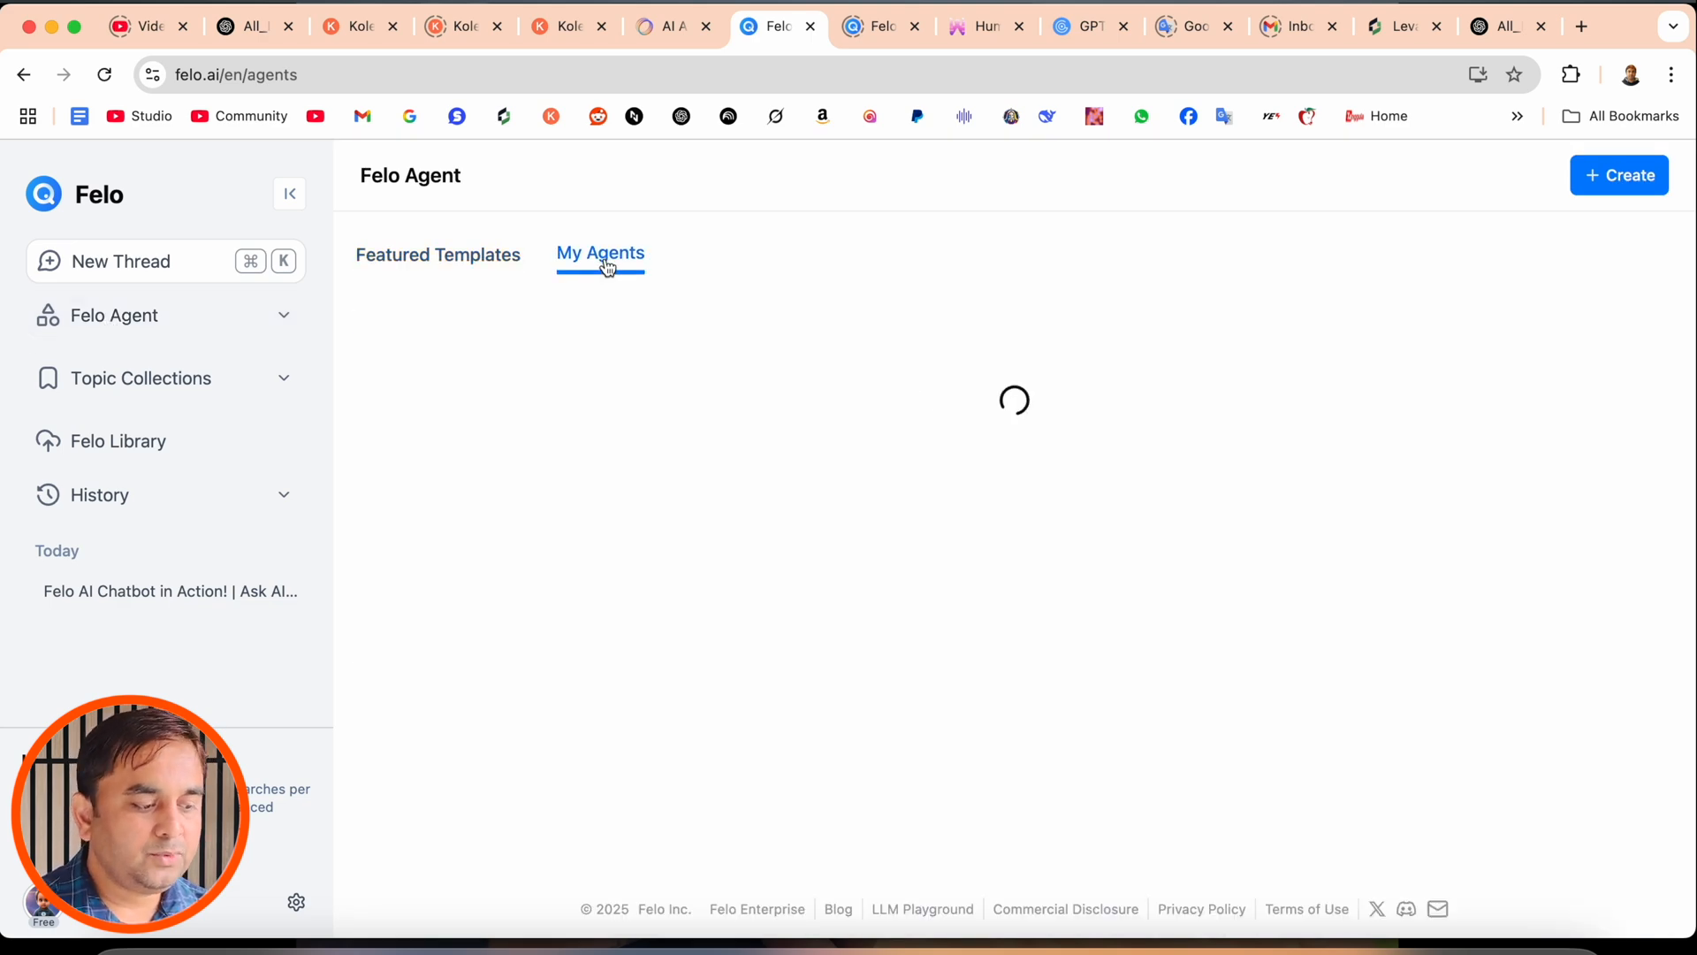
{"action": "left_click", "coordinate": [437, 255]}
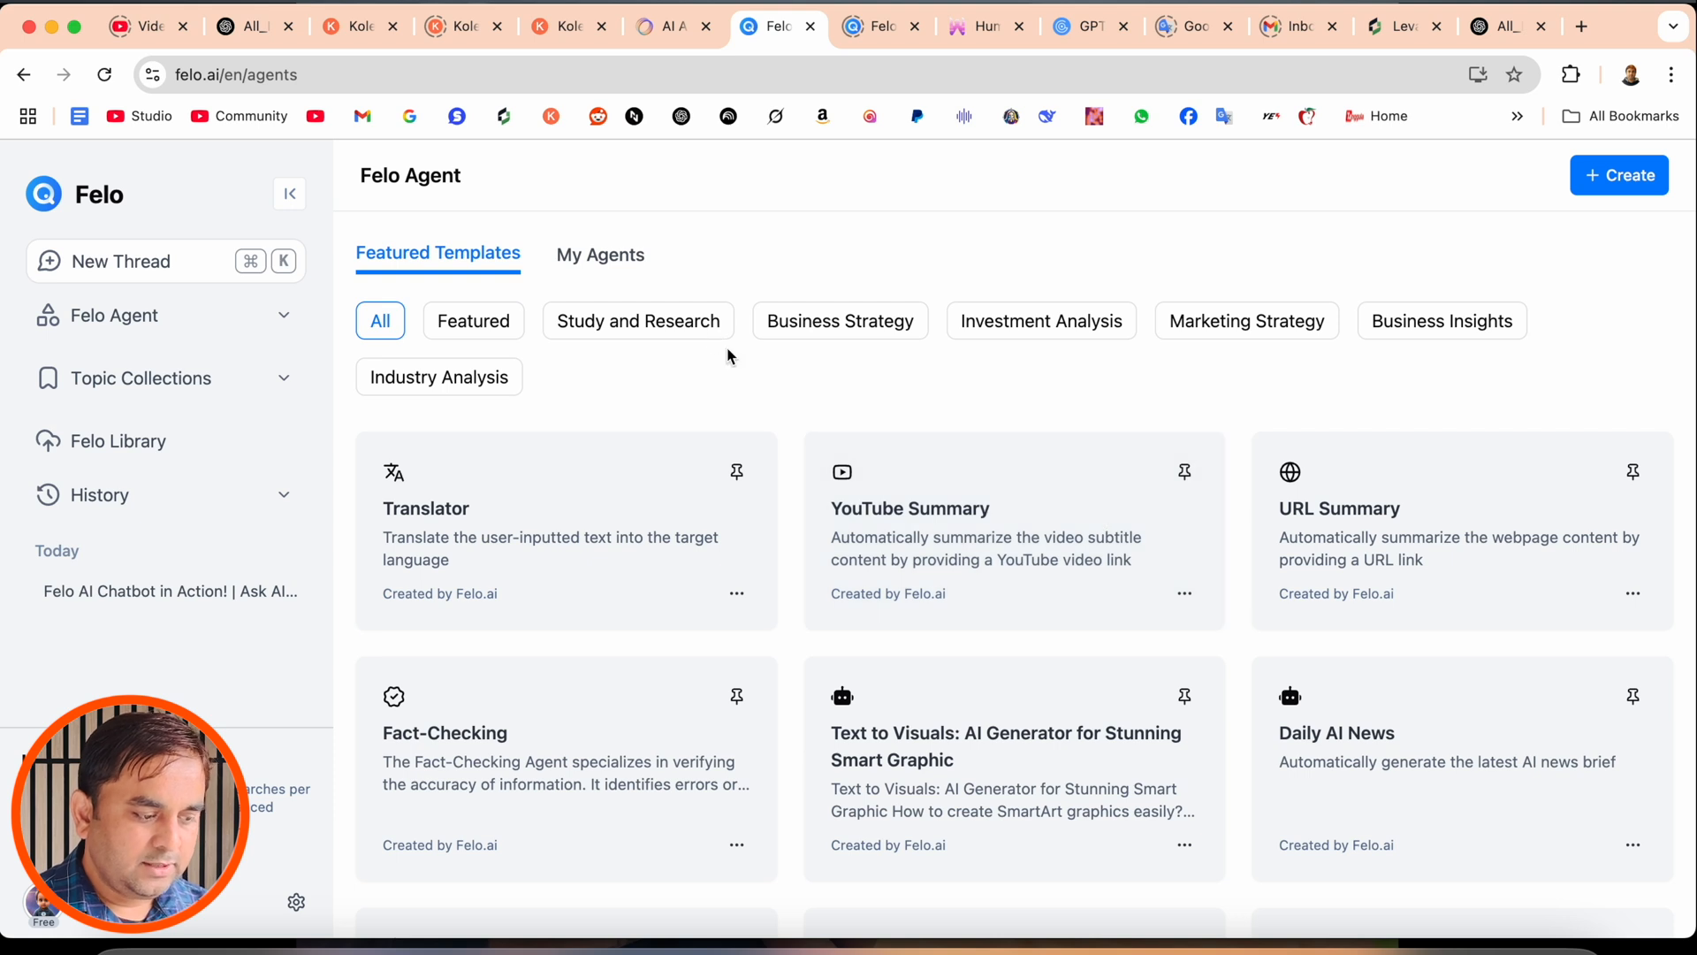
{"action": "scroll", "scroll_direction": "down", "scroll_amount": 3}
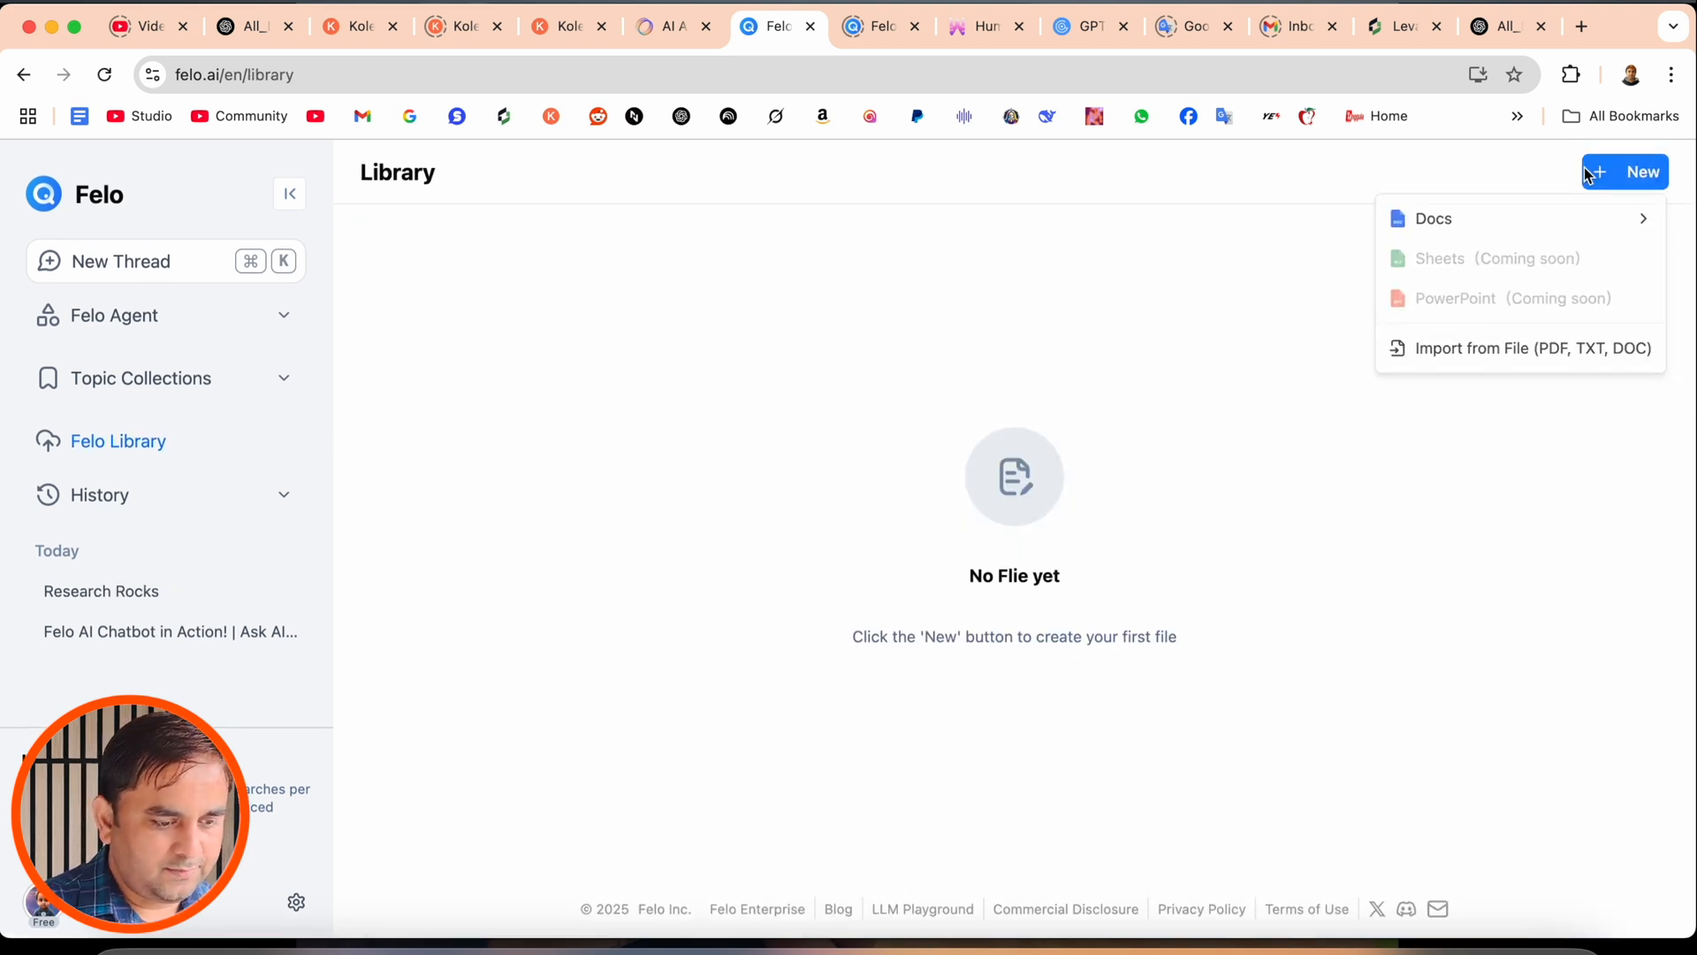
{"action": "mouse_move", "coordinate": [1431, 220]}
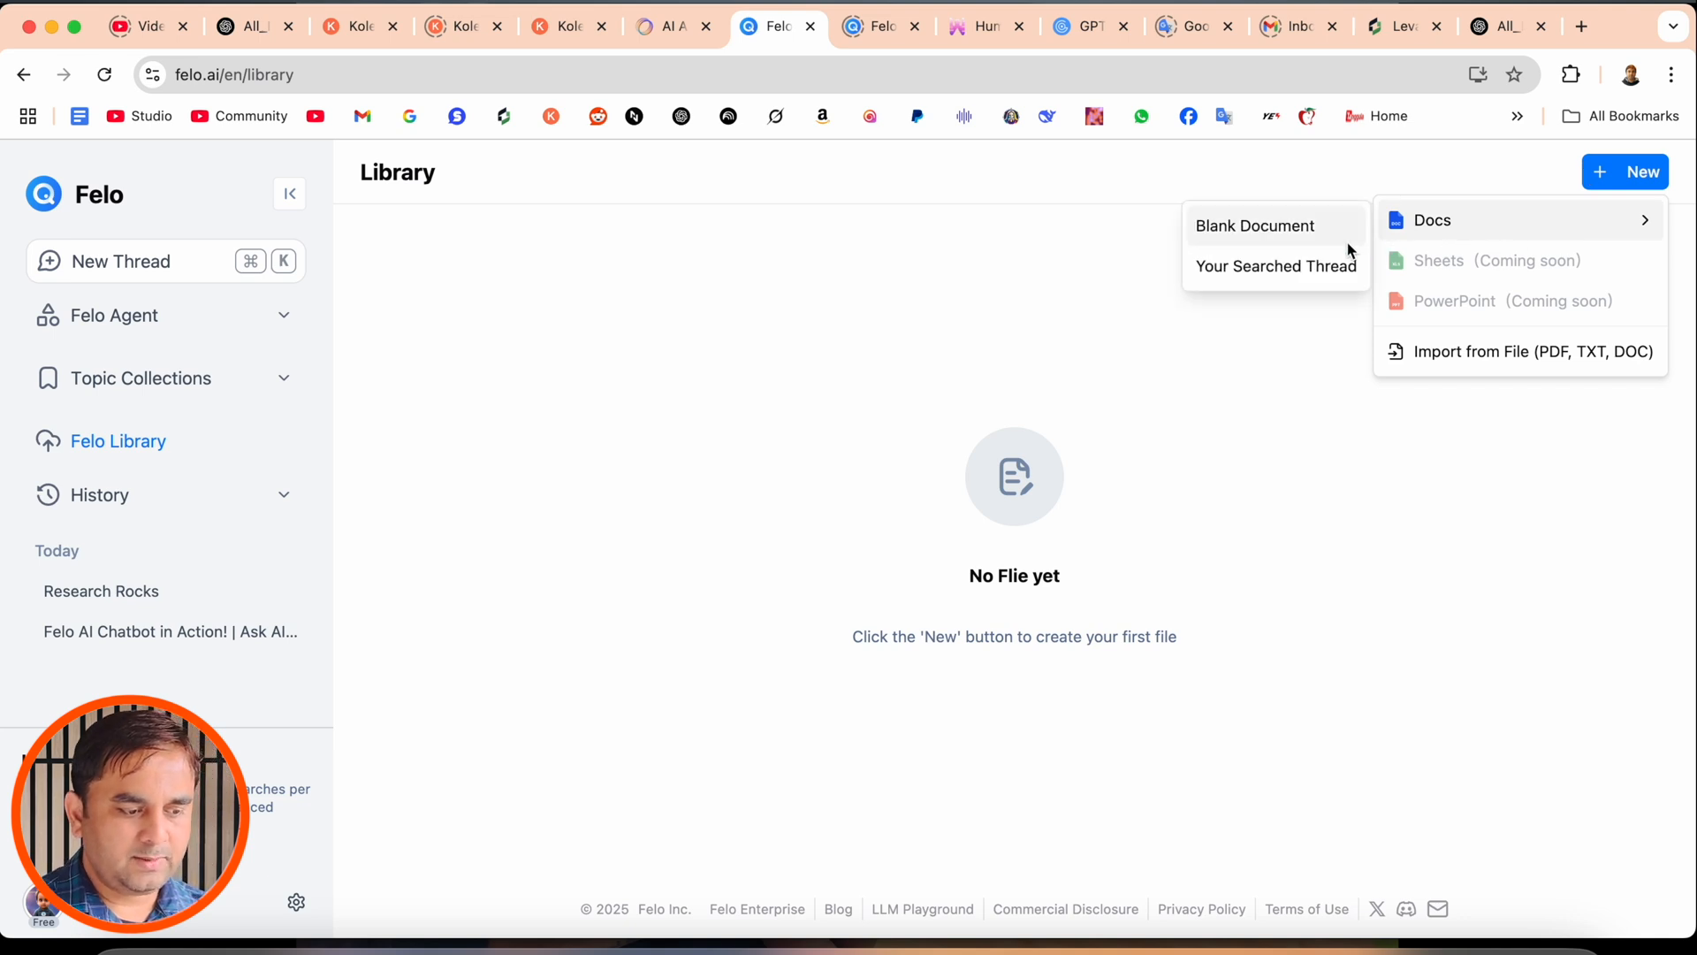
Step: Import PD3 karakterer.pdf from Downloads into the Library, then open the Research Rocks thread
{"action": "left_click", "coordinate": [1510, 350]}
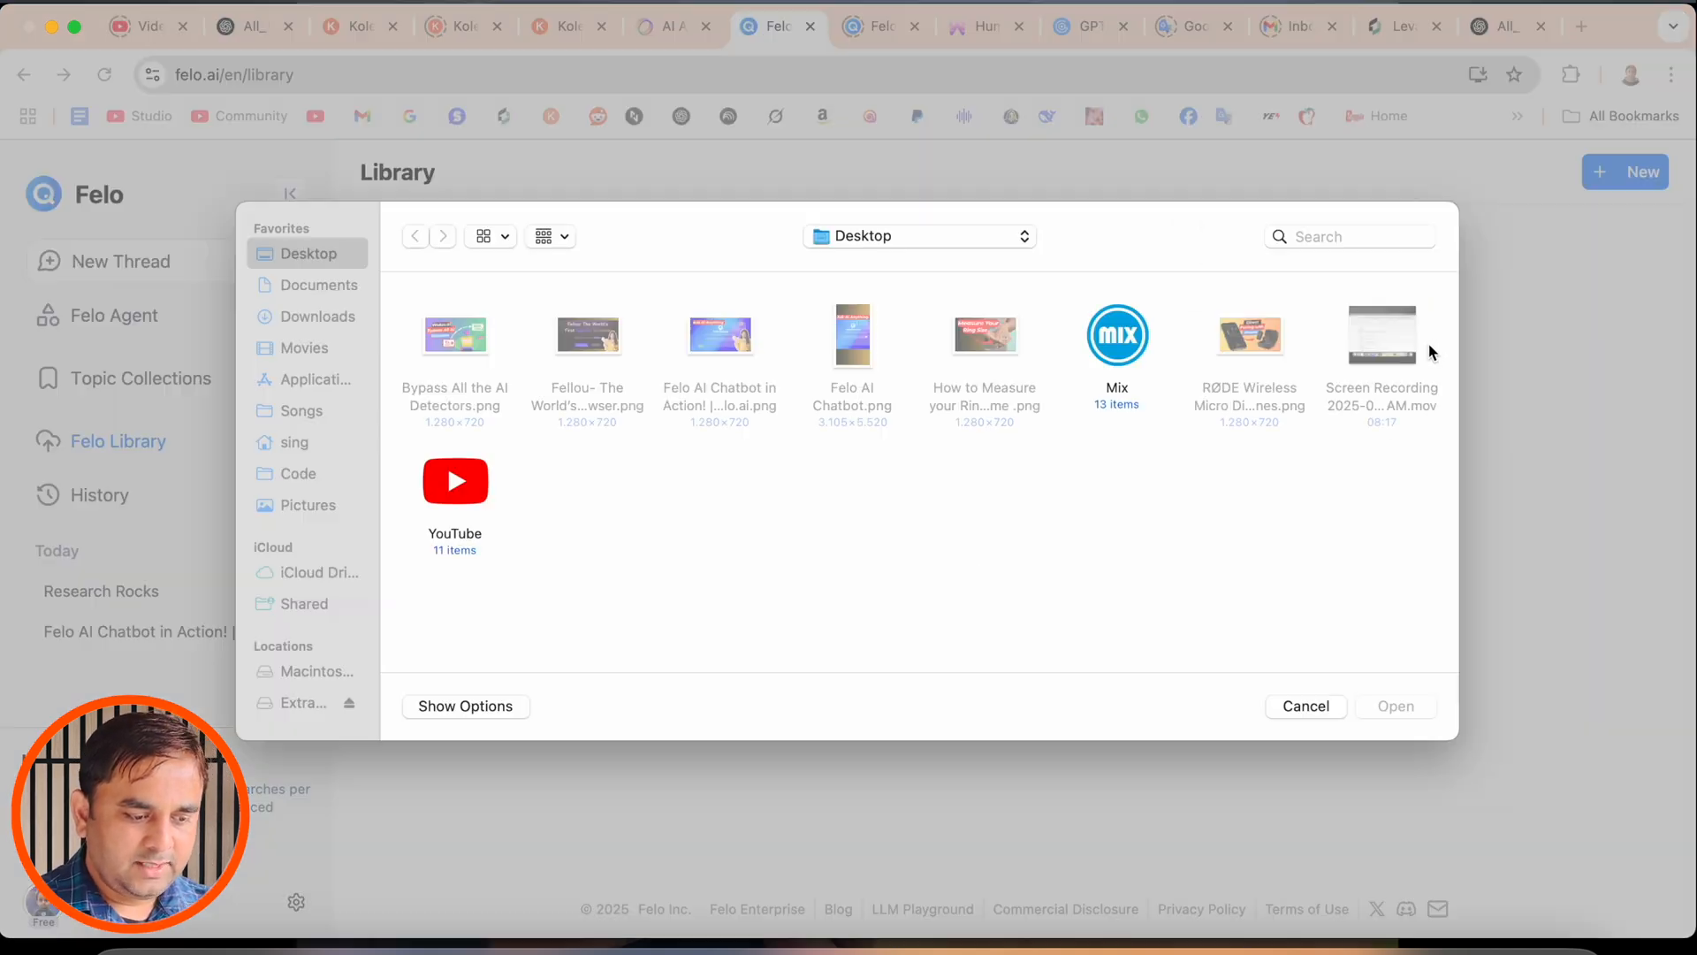
{"action": "left_click", "coordinate": [316, 316]}
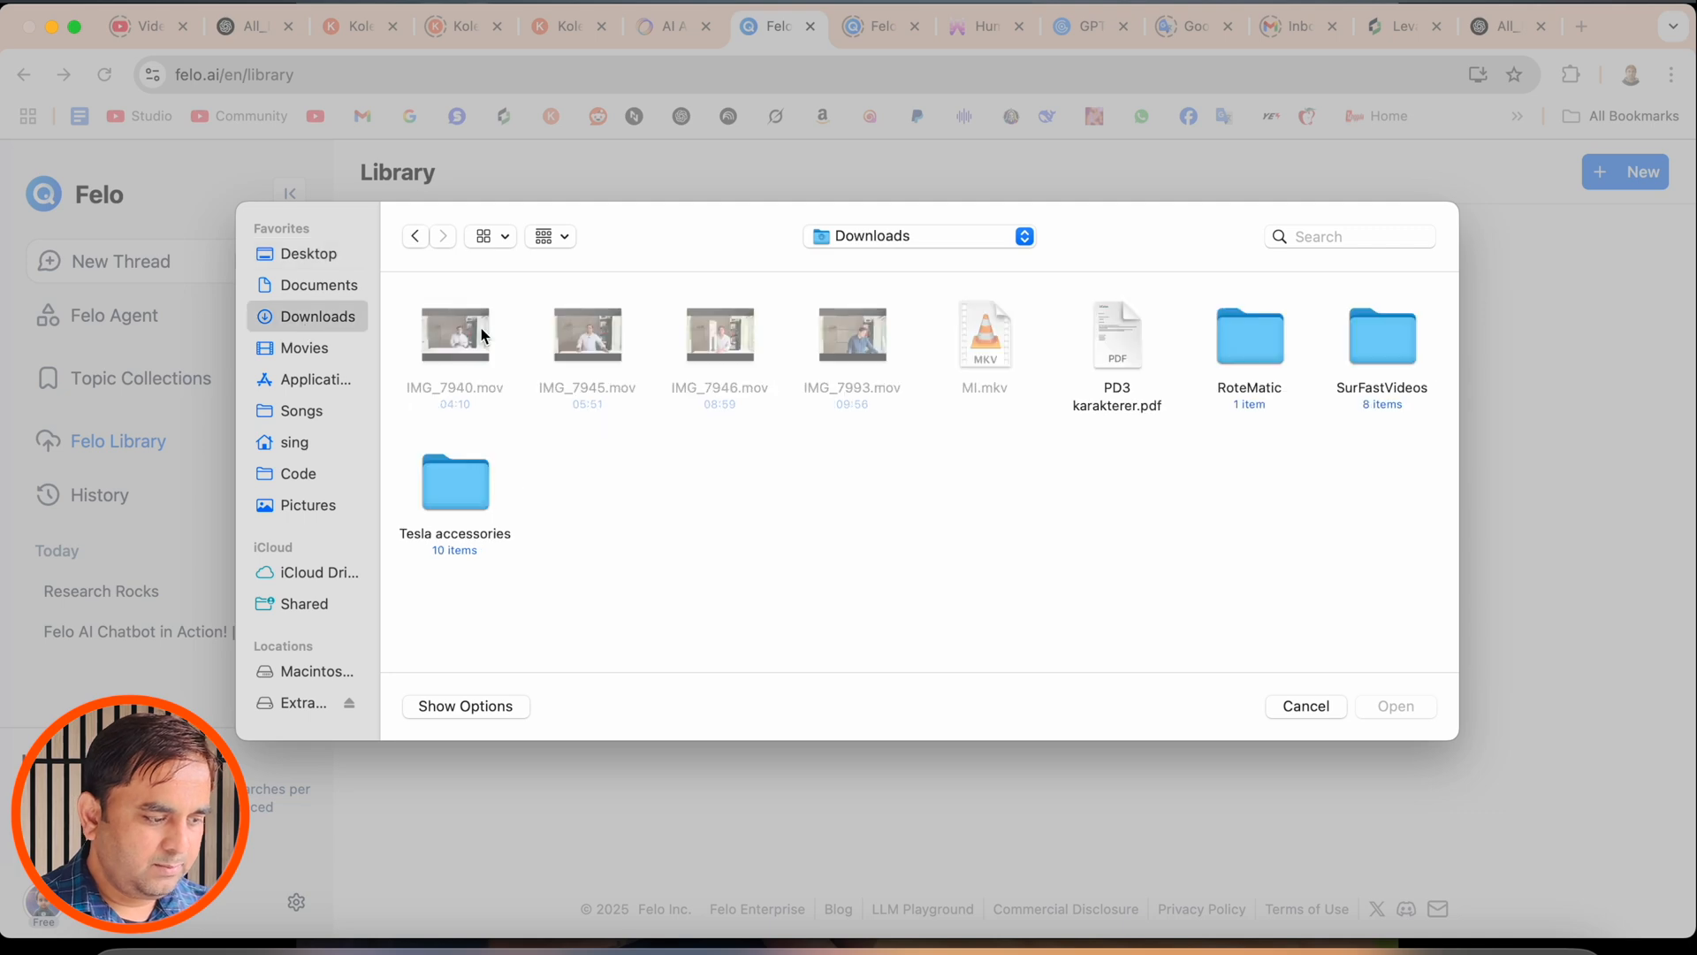
{"action": "left_click", "coordinate": [1395, 705]}
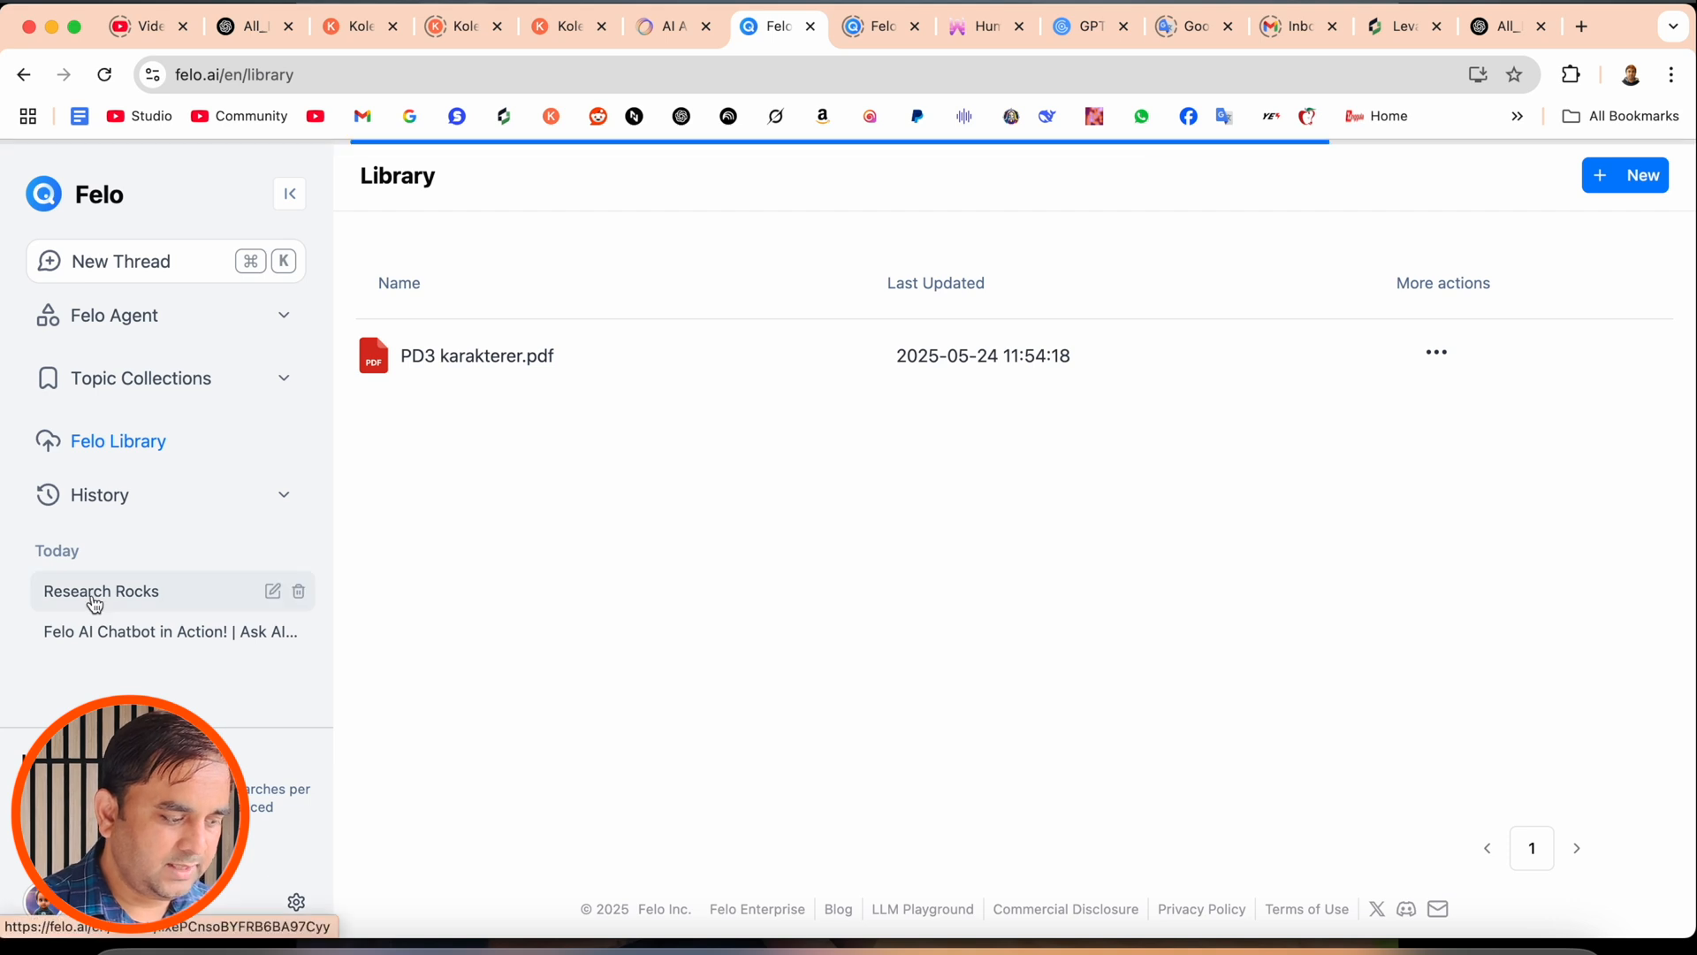
{"action": "left_click", "coordinate": [101, 591]}
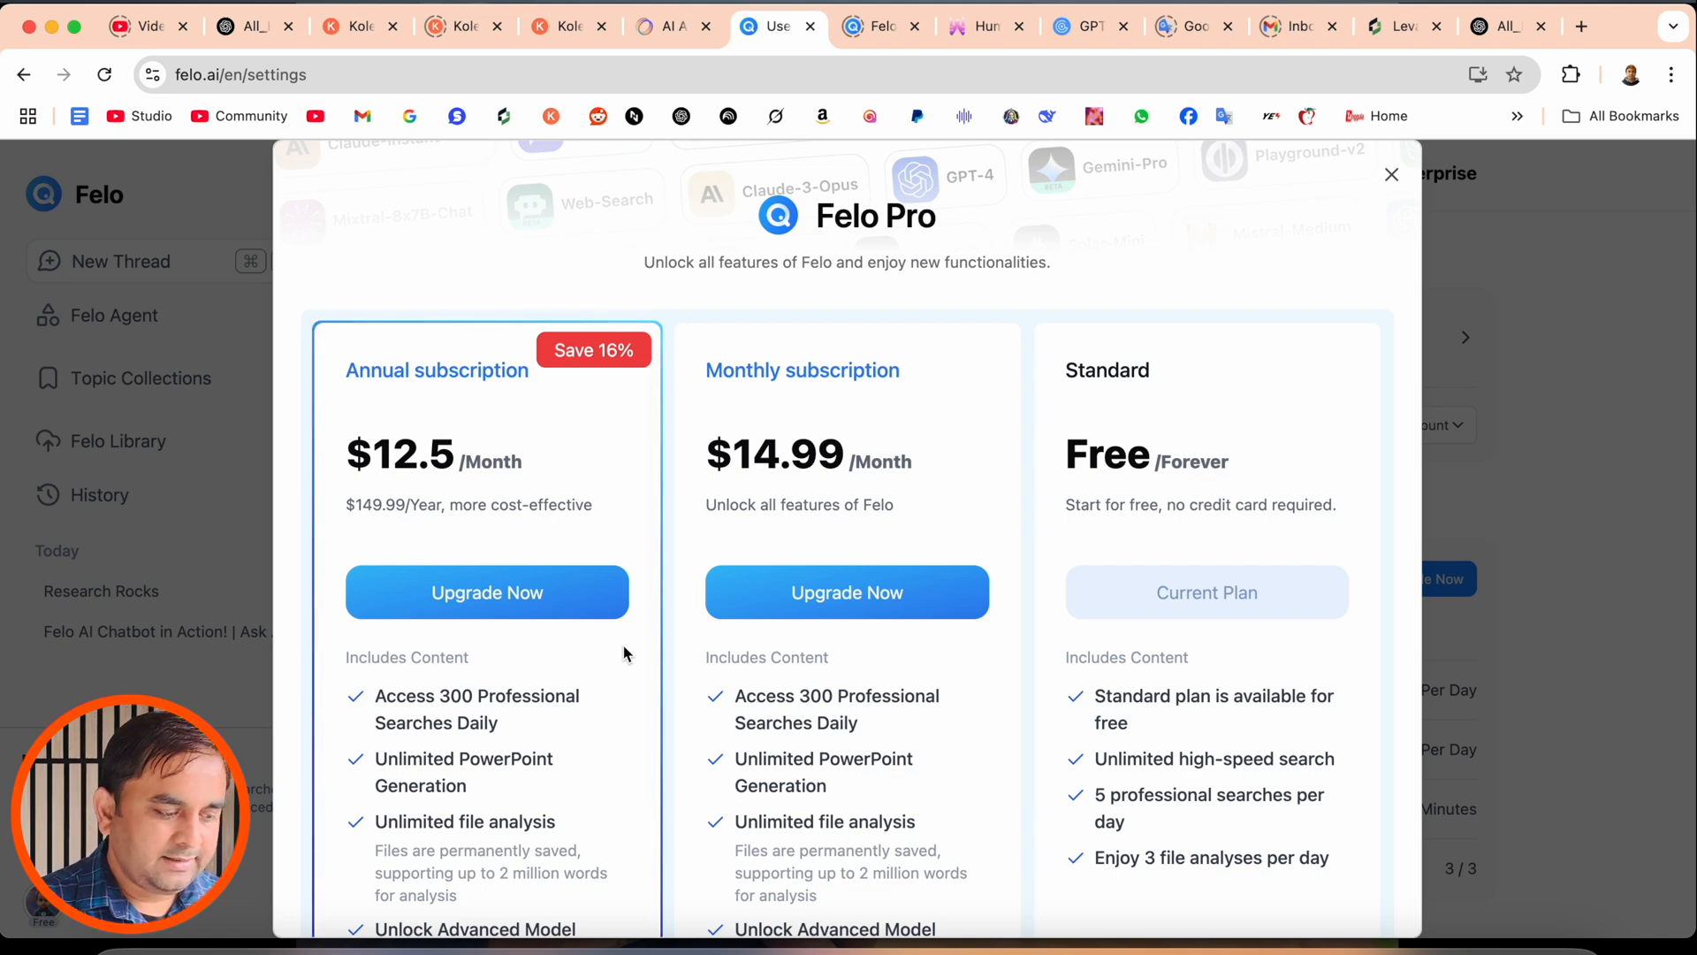
{"action": "mouse_move", "coordinate": [485, 633]}
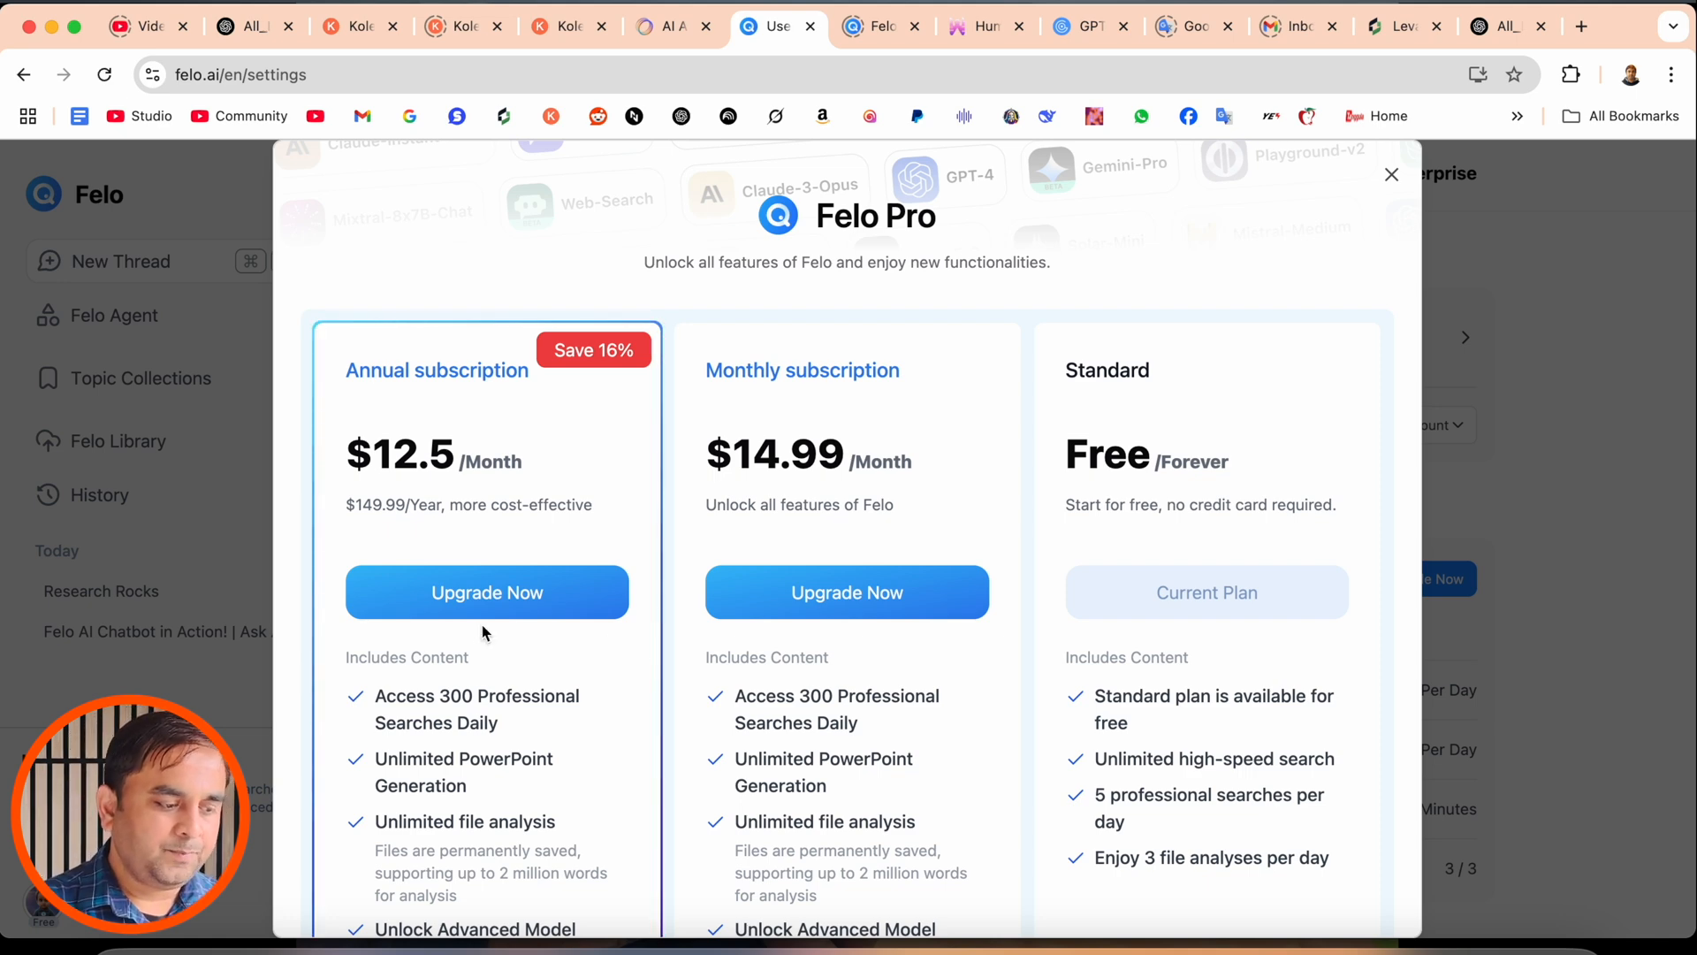
{"action": "mouse_move", "coordinate": [590, 655]}
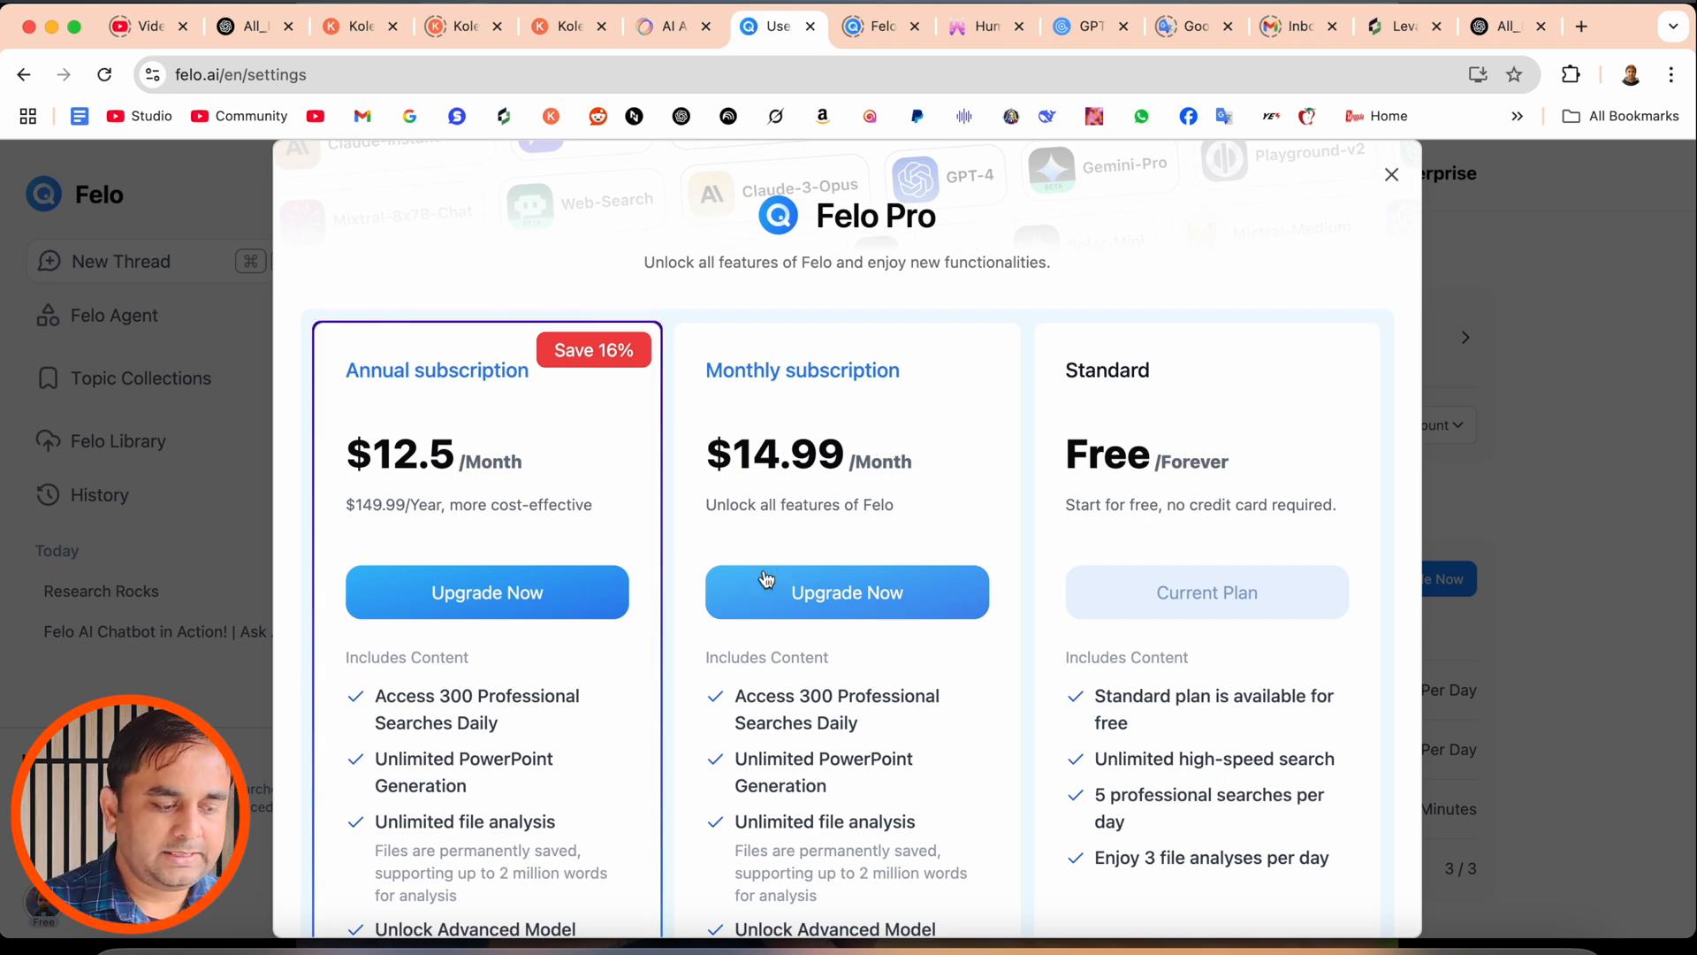
Step: Scroll the Felo Pro plans overlay to compare annual, monthly and free features
{"action": "scroll", "scroll_direction": "down", "scroll_amount": 3}
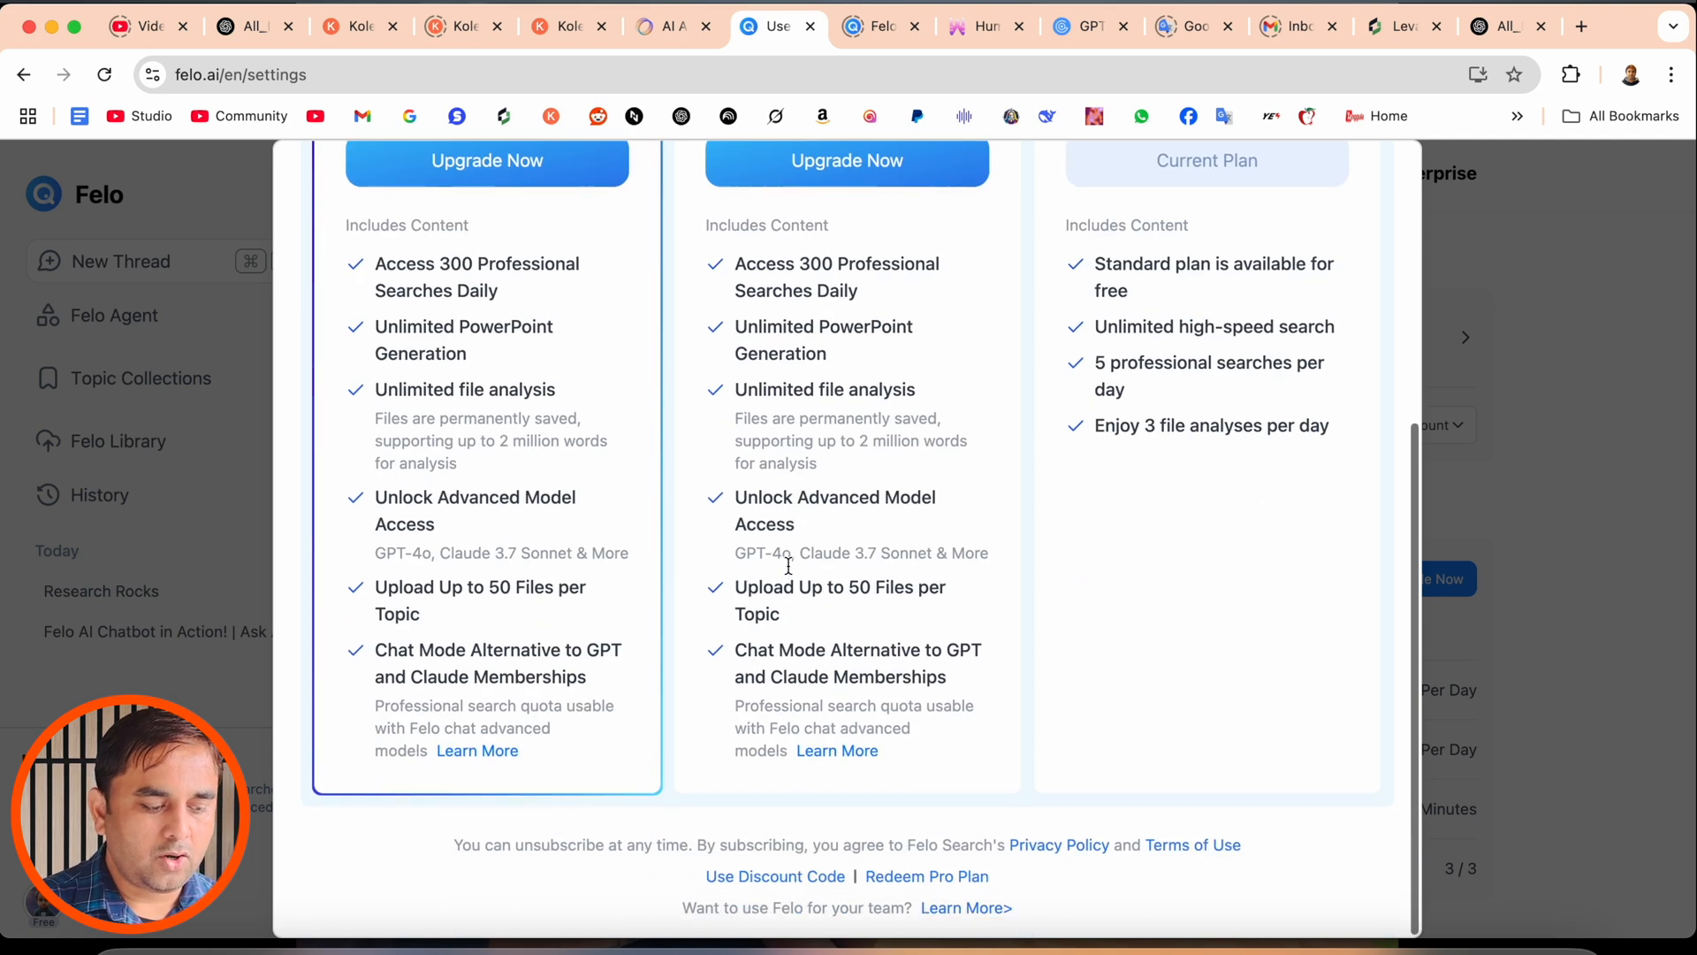